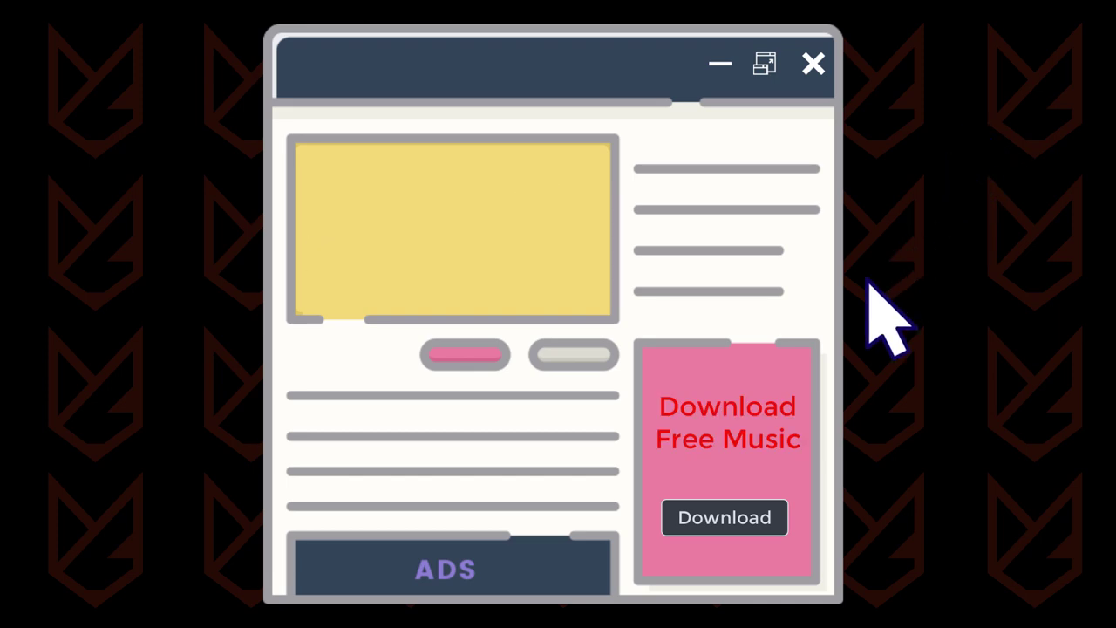
# - Reach Control Panel's Uninstall a program list via the Start search for 'control panel'
pyautogui.click(724, 516)
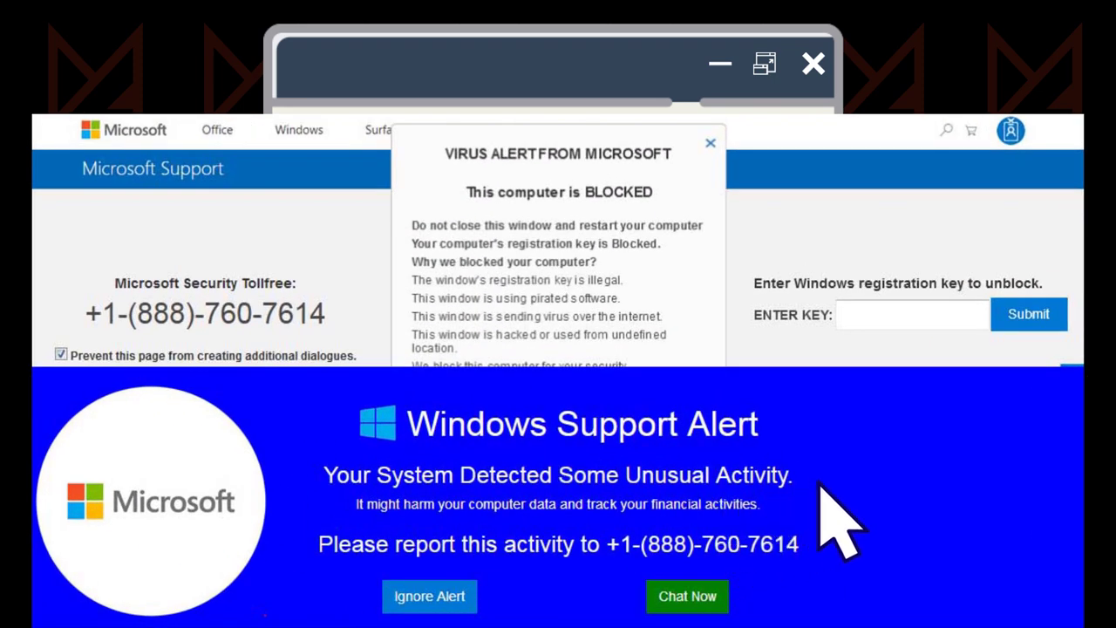
pyautogui.moveTo(962, 485)
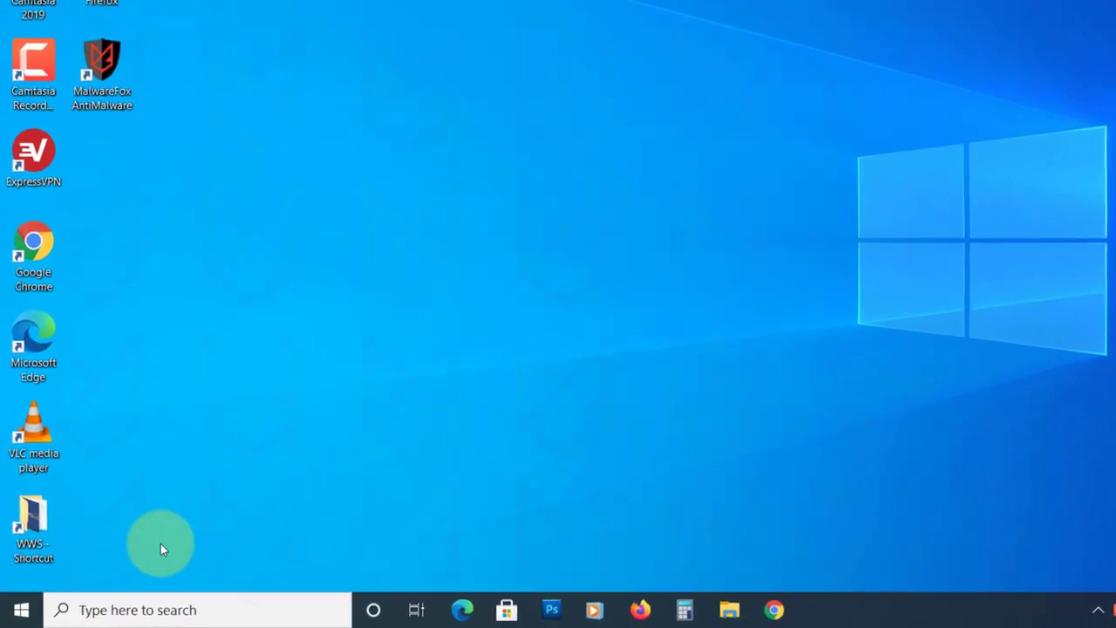
pyautogui.click(21, 608)
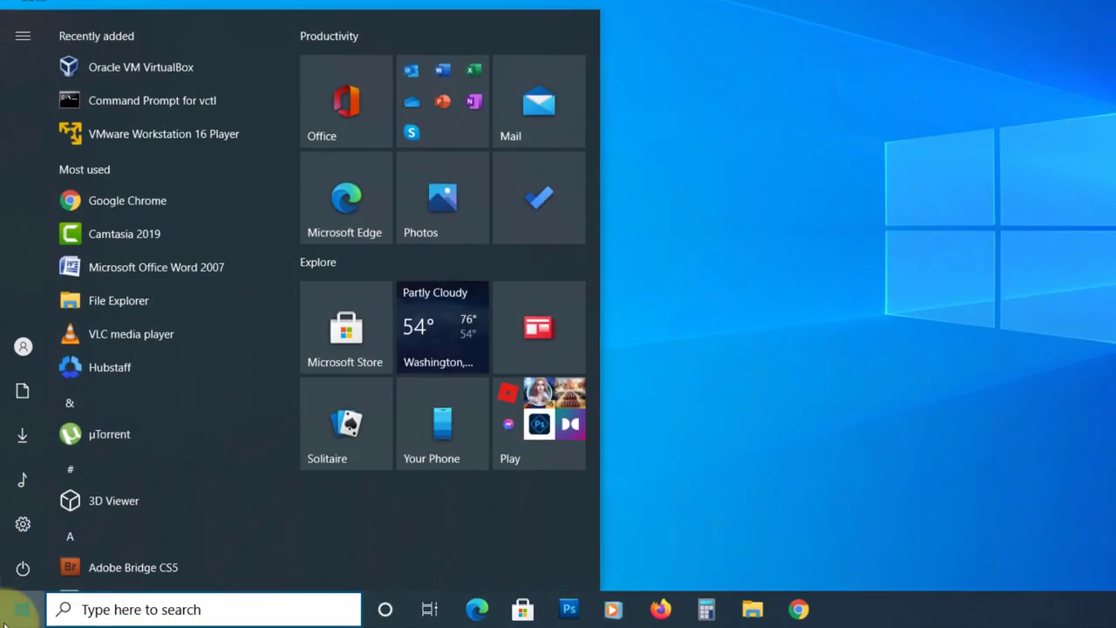
pyautogui.write('control panel')
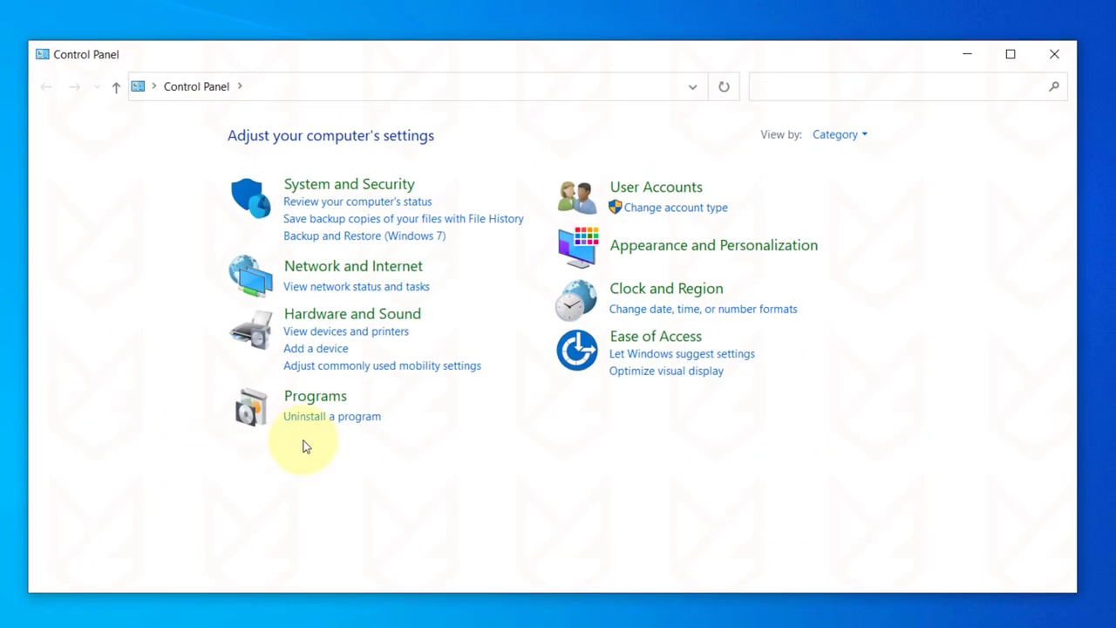
pyautogui.click(331, 415)
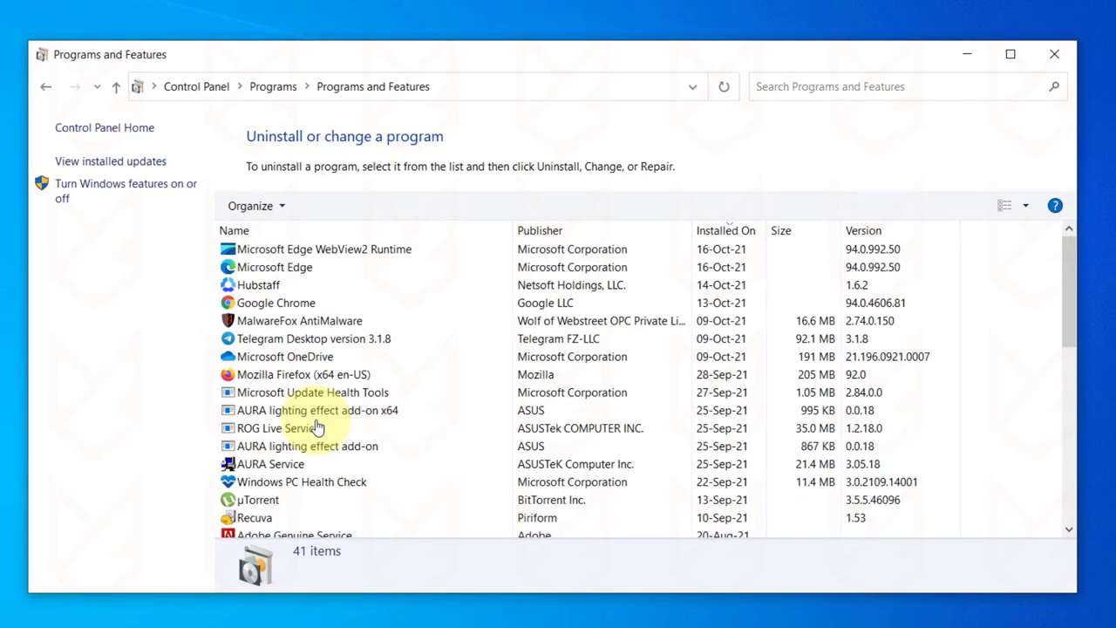
# - Uninstall Windows PC Health Check from the list and confirm its removal
pyautogui.scroll(-3)
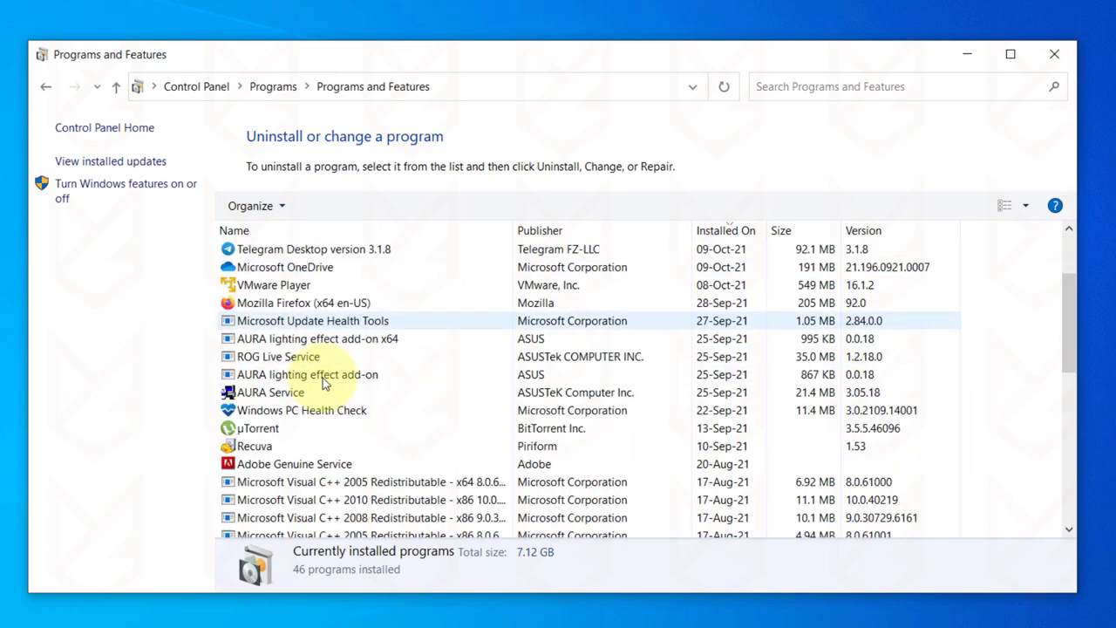
pyautogui.scroll(-3)
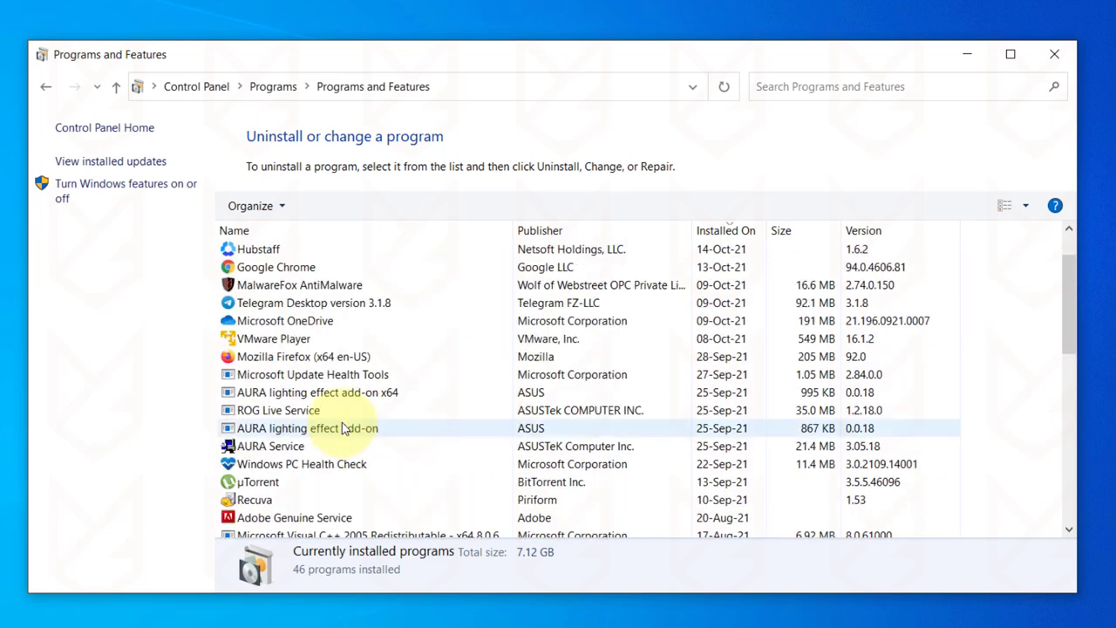
pyautogui.scroll(-3)
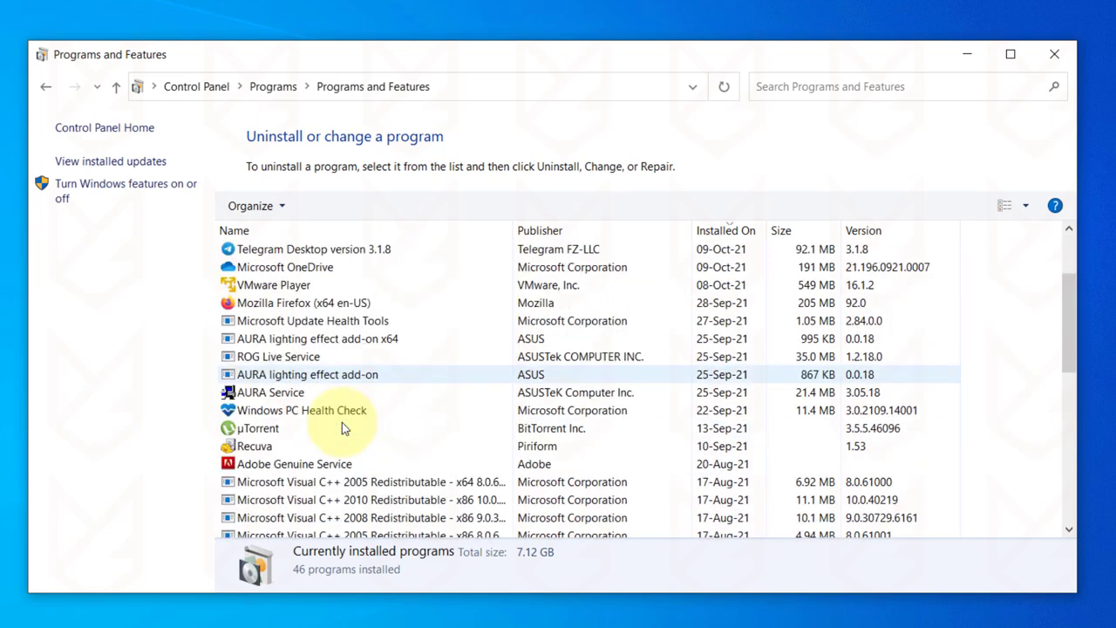
pyautogui.click(302, 410)
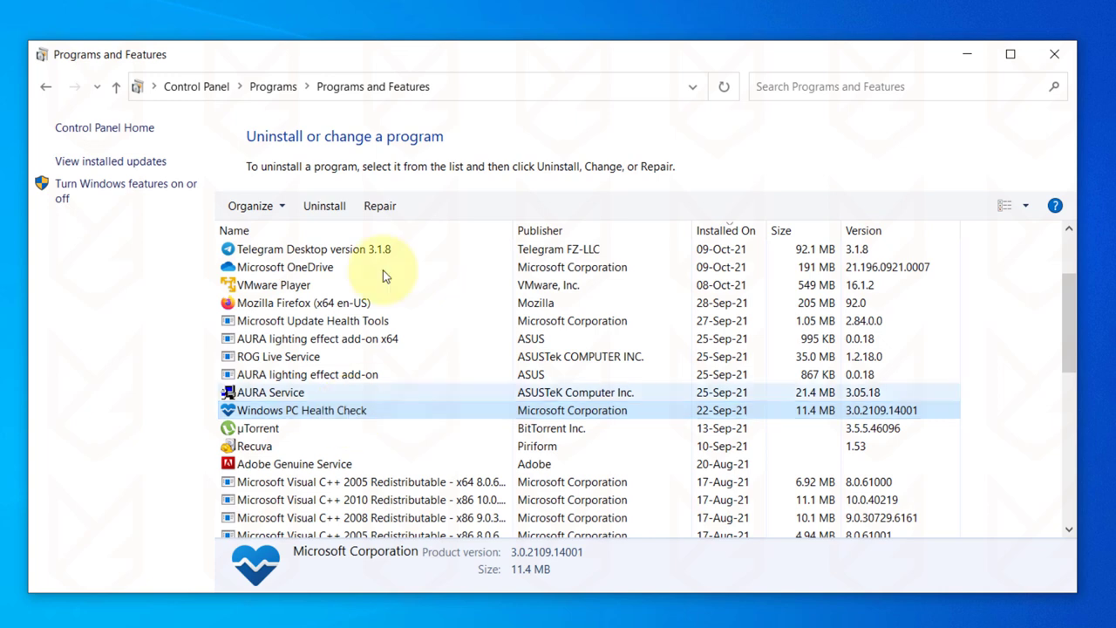
pyautogui.click(324, 205)
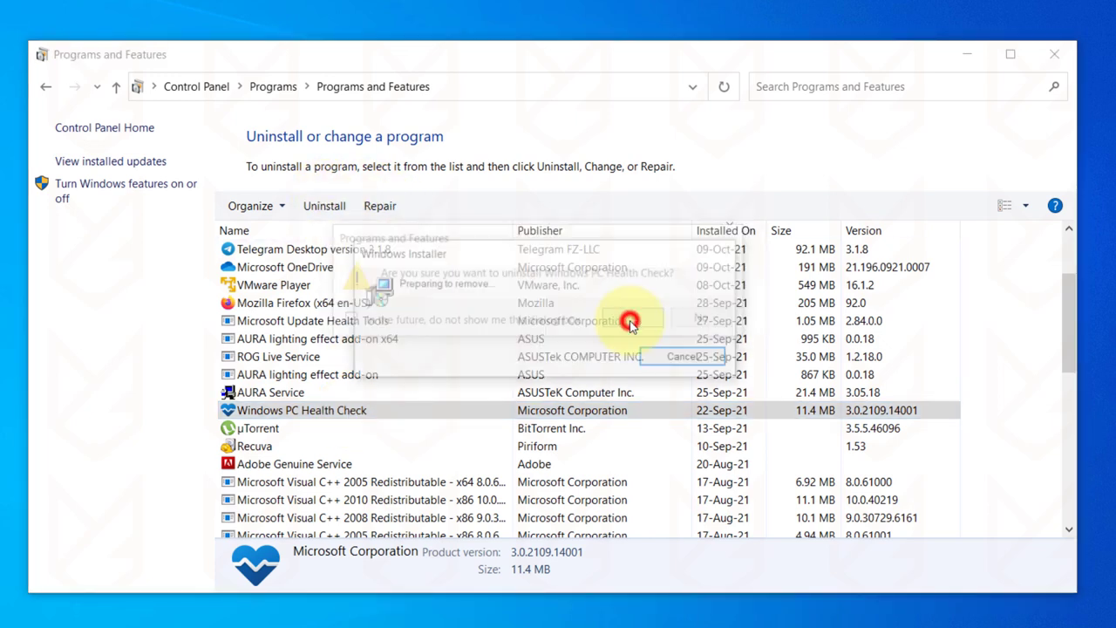
pyautogui.click(628, 323)
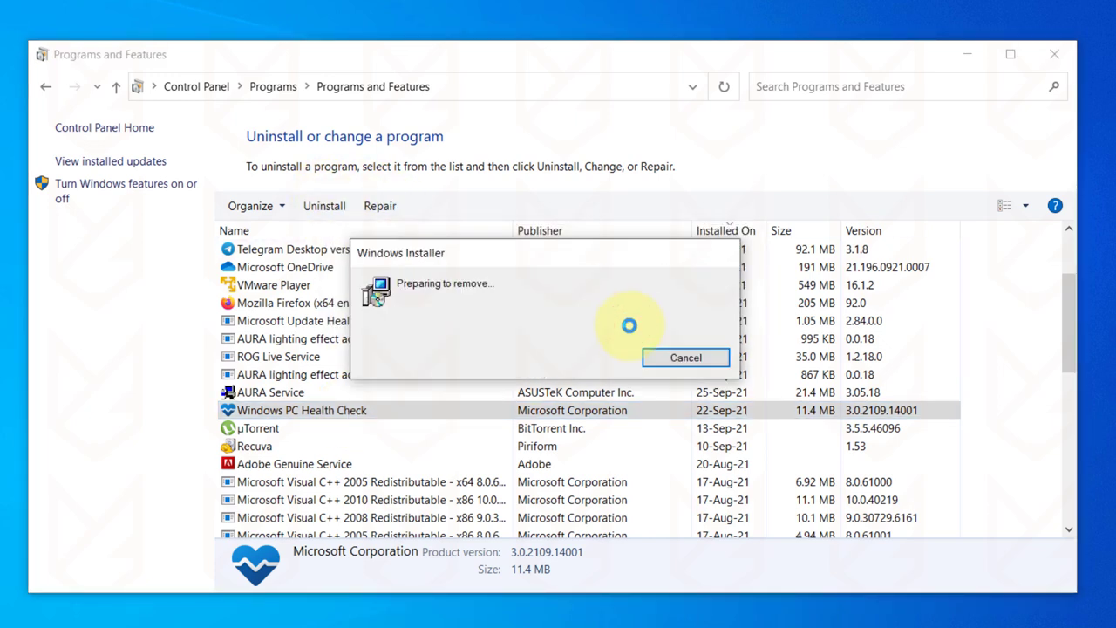
pyautogui.click(627, 614)
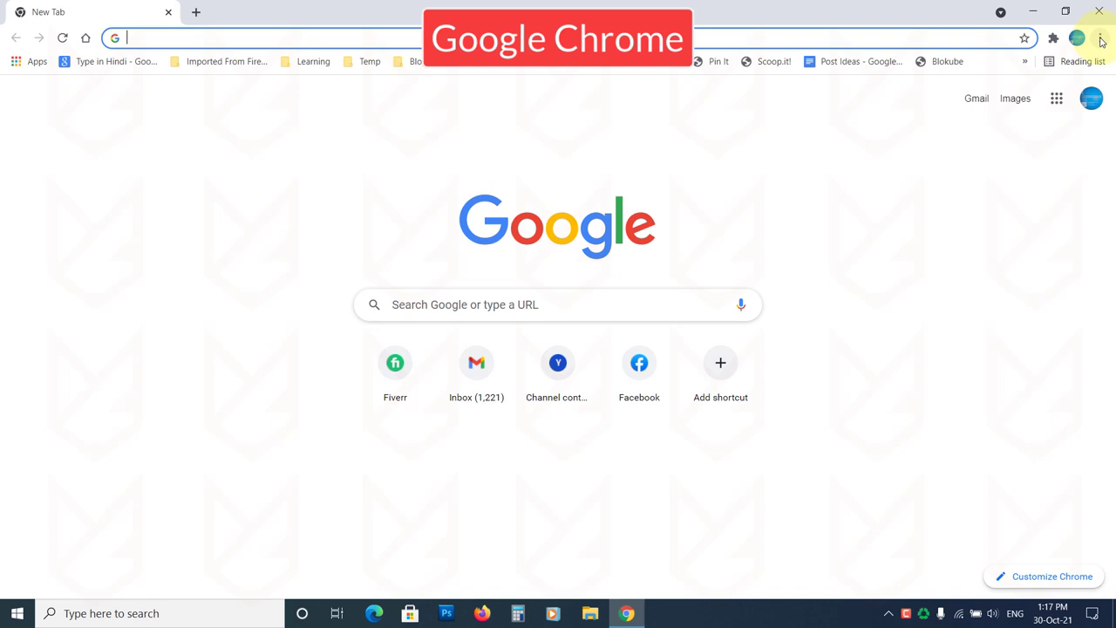
# - Restore Chrome's settings to their original defaults via Reset and clean up, confirming Reset settings
pyautogui.click(1099, 38)
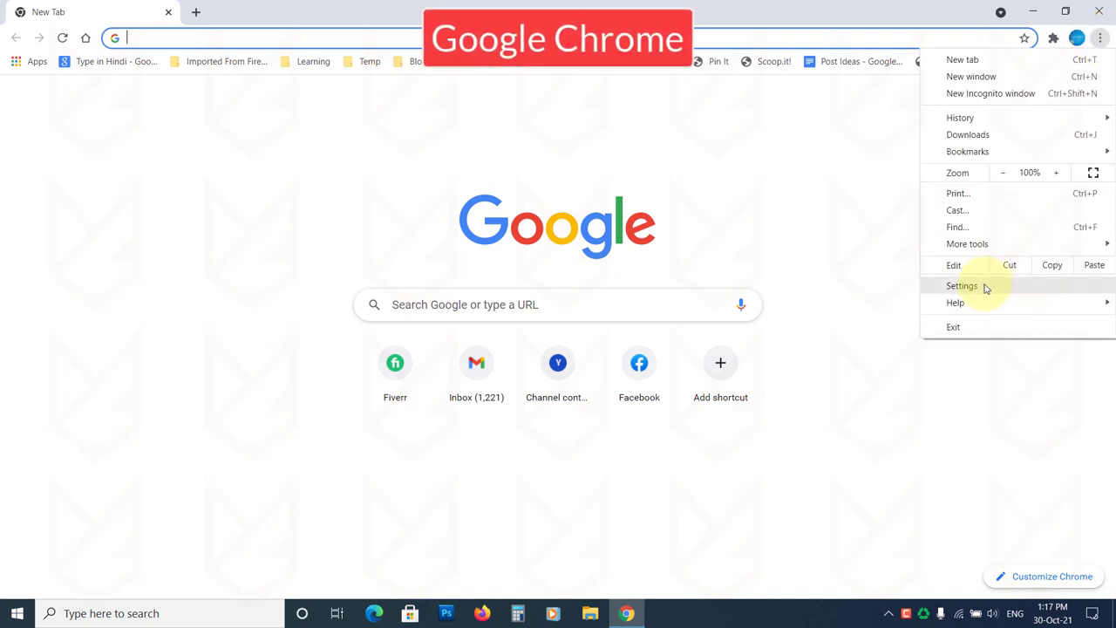
pyautogui.click(963, 286)
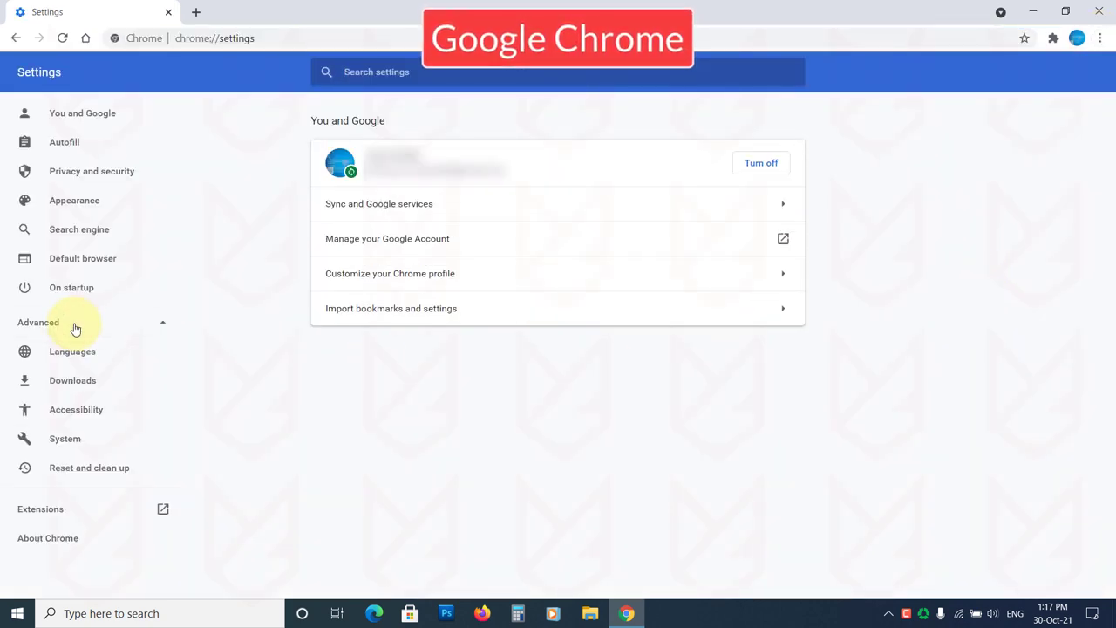
pyautogui.click(89, 467)
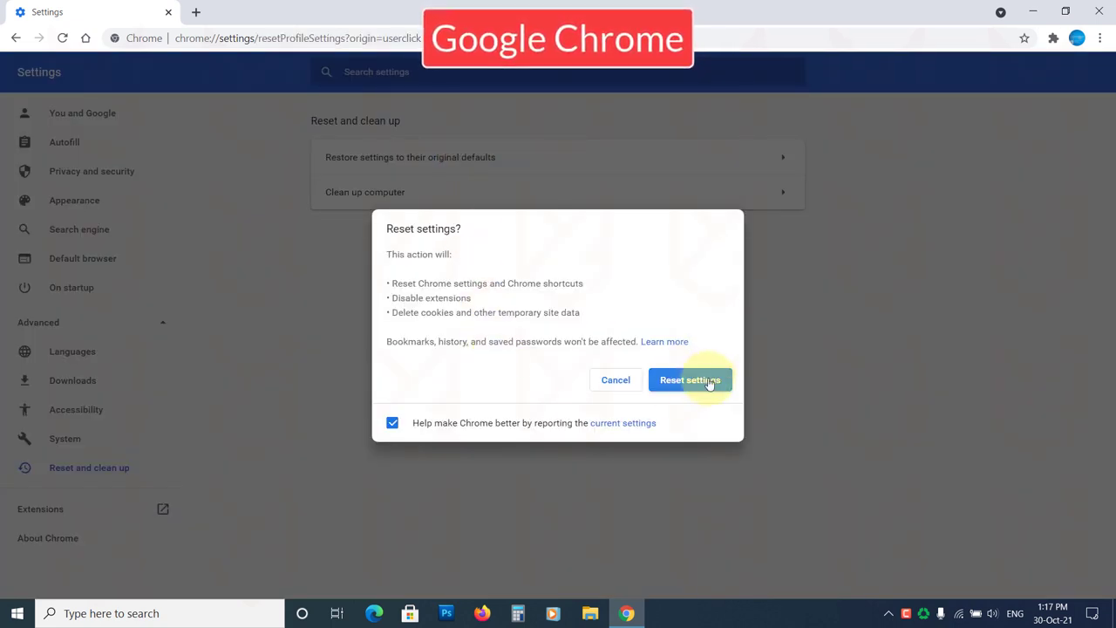
pyautogui.click(689, 380)
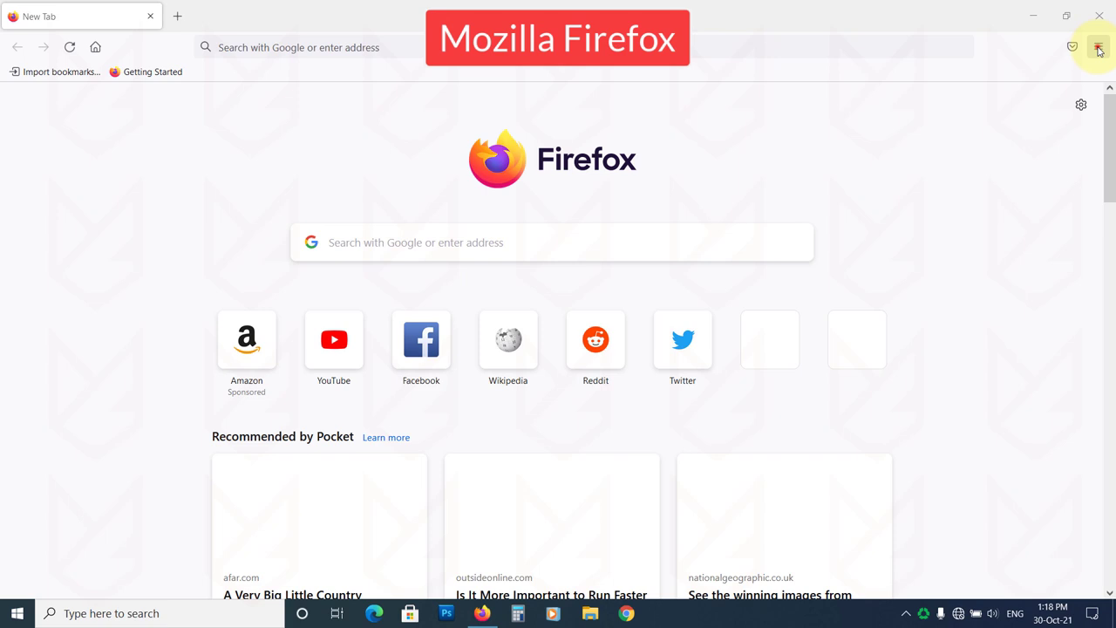
# - Refresh Firefox to its defaults from the troubleshooting information page and confirm
pyautogui.click(1099, 47)
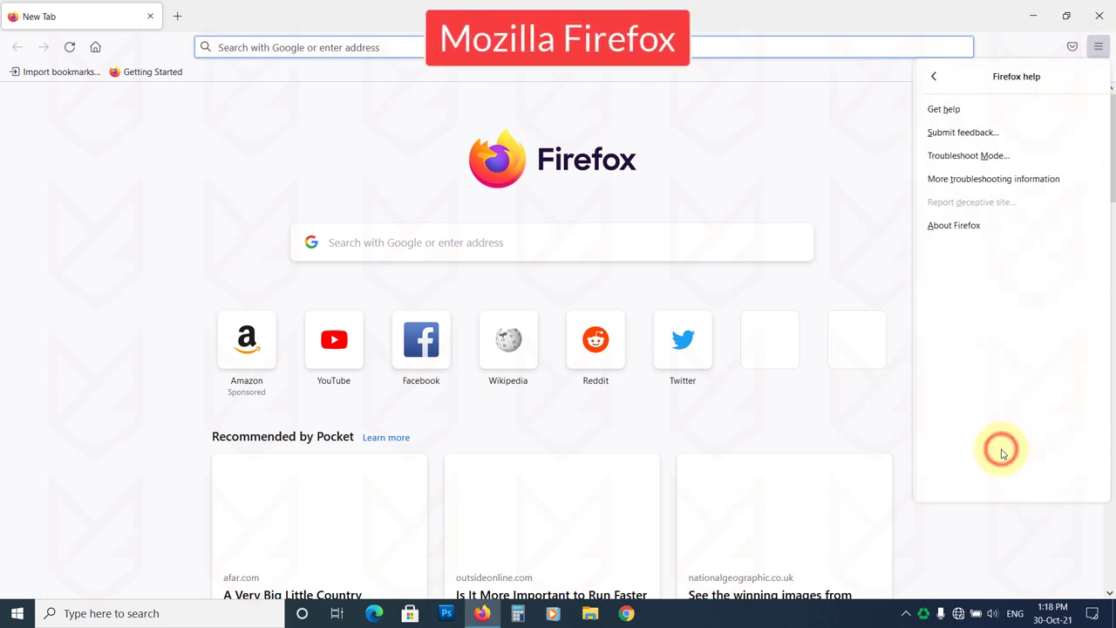
pyautogui.moveTo(995, 178)
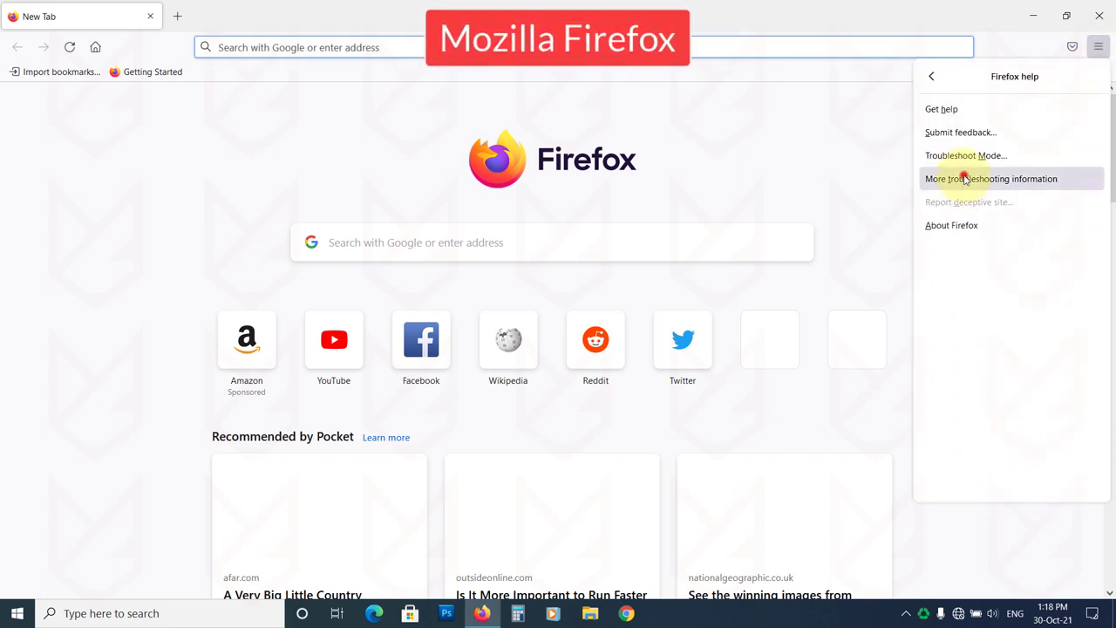
pyautogui.click(991, 178)
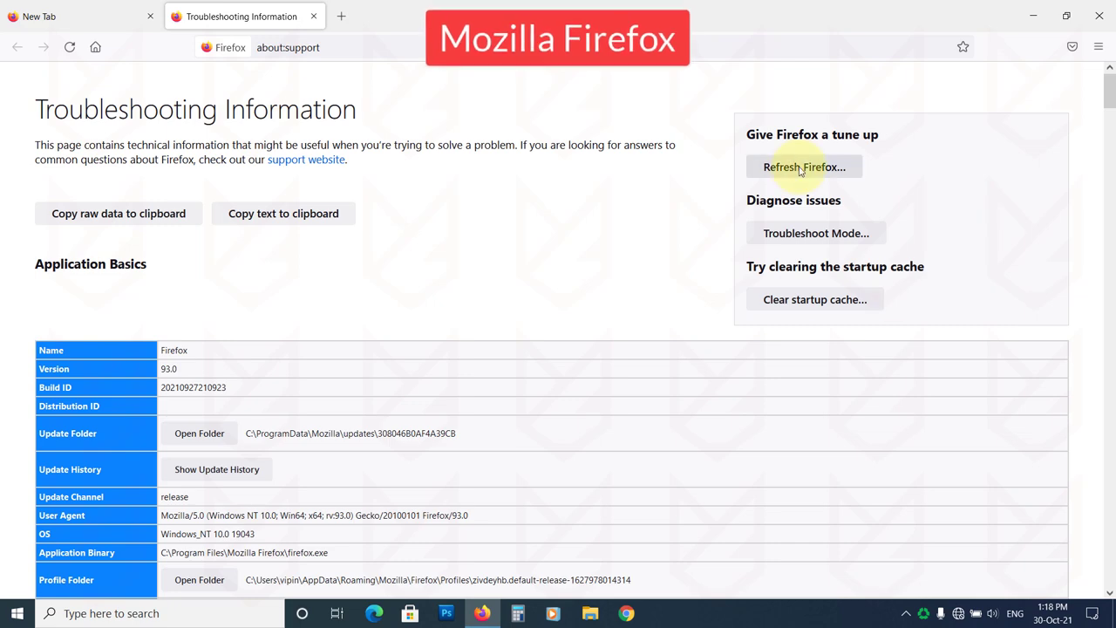
pyautogui.click(803, 167)
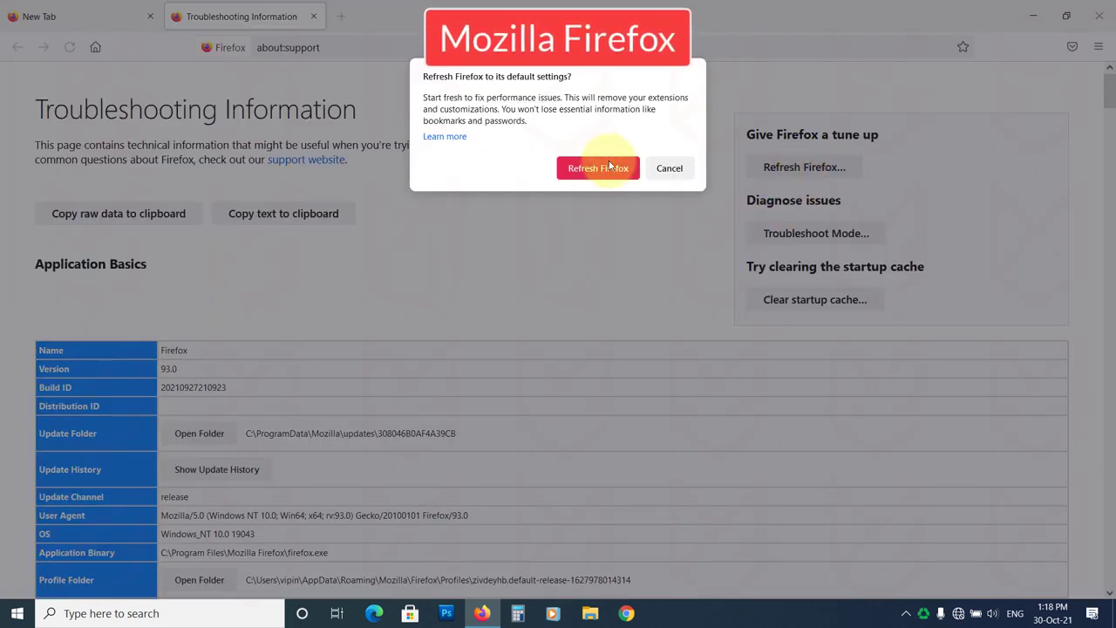
pyautogui.click(596, 168)
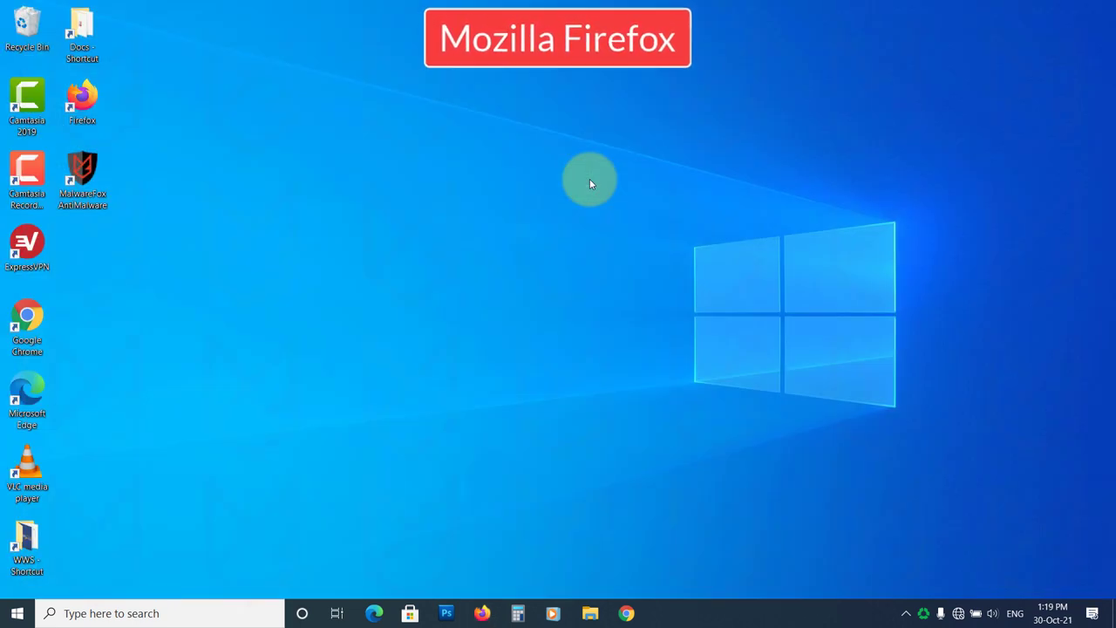
pyautogui.moveTo(647, 377)
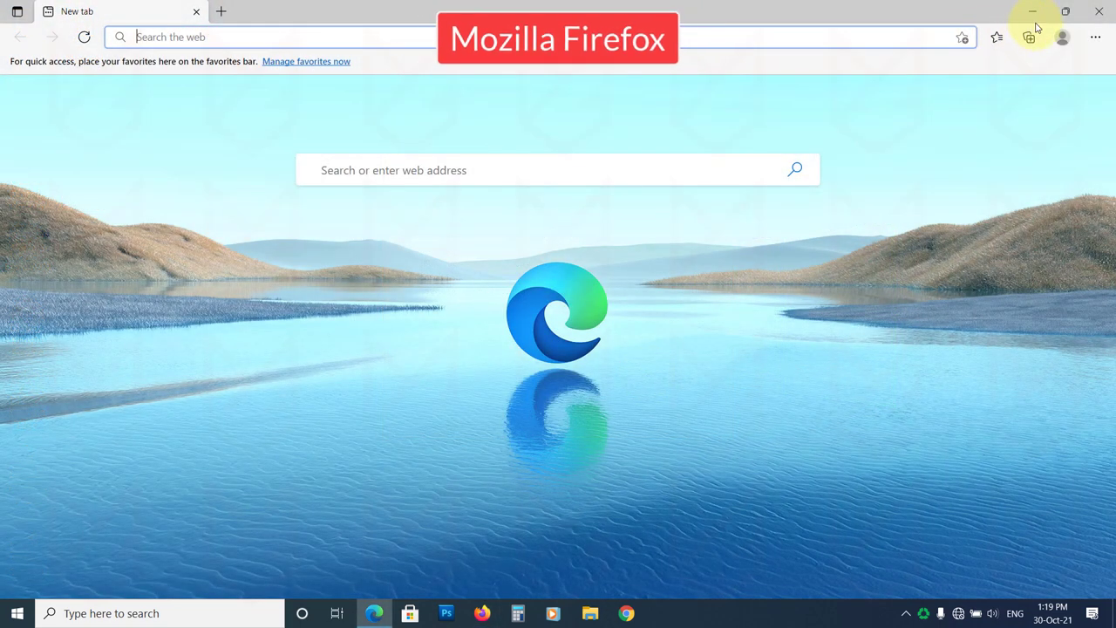
pyautogui.moveTo(1095, 39)
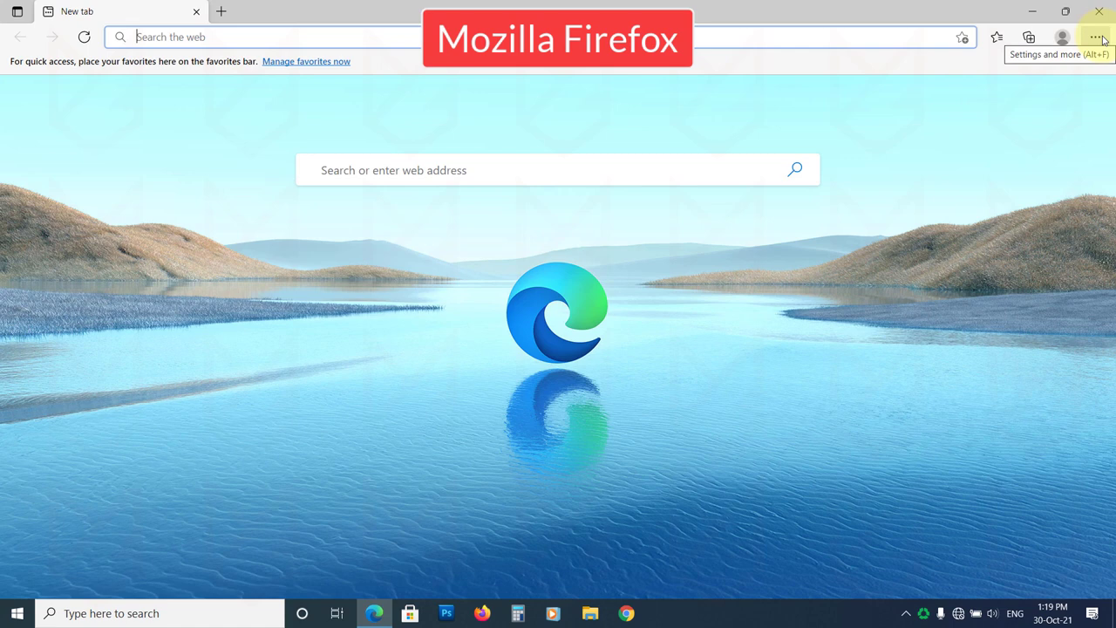
# - Reach the Reset settings section of Microsoft Edge's settings
pyautogui.click(1095, 36)
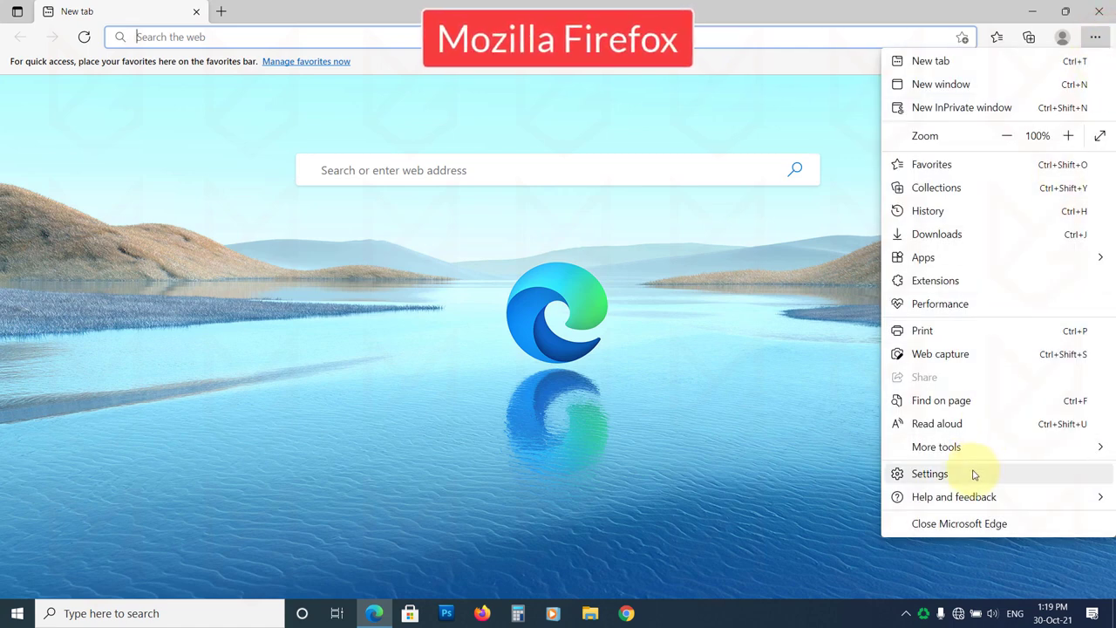
pyautogui.click(930, 475)
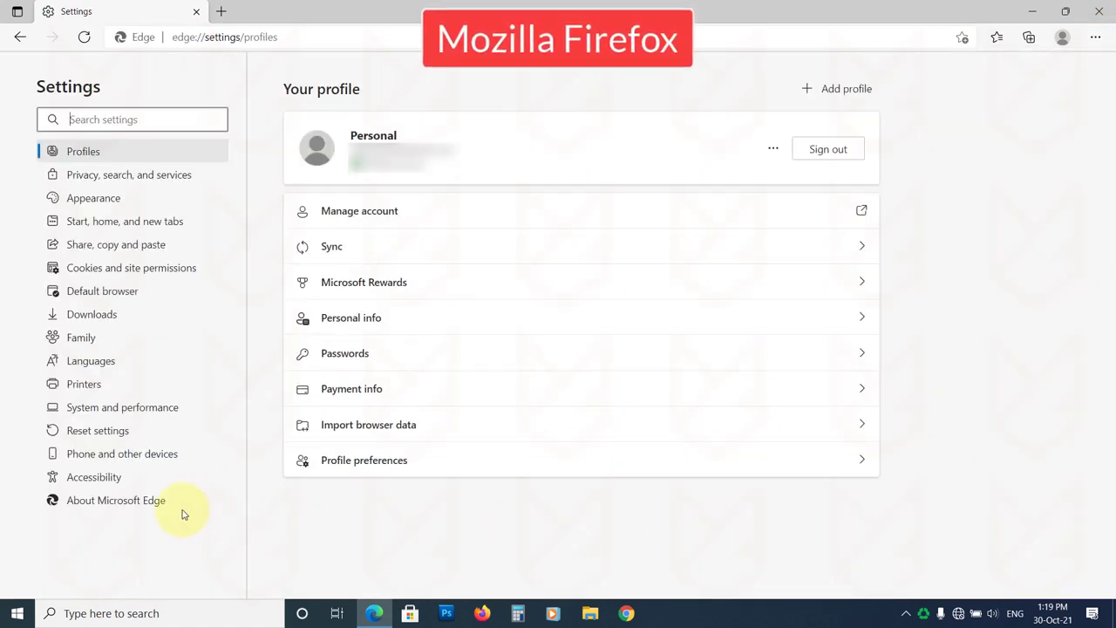
pyautogui.click(98, 429)
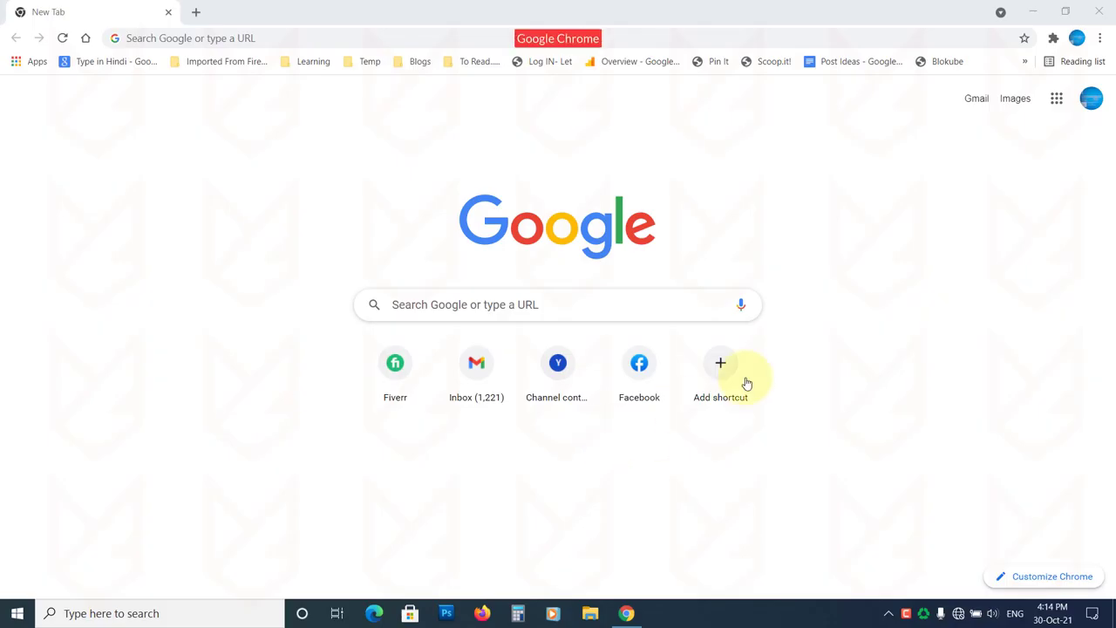
# - In Chrome's Site Settings, choose 'Don't allow sites to send pop-ups or use redirects'
pyautogui.click(1099, 38)
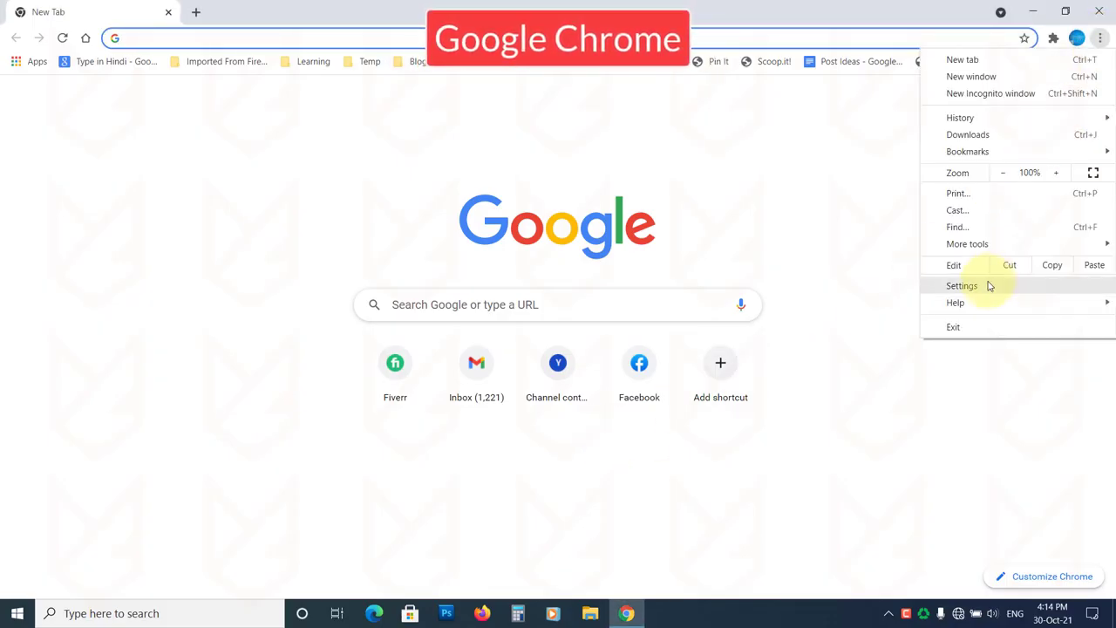
pyautogui.click(963, 286)
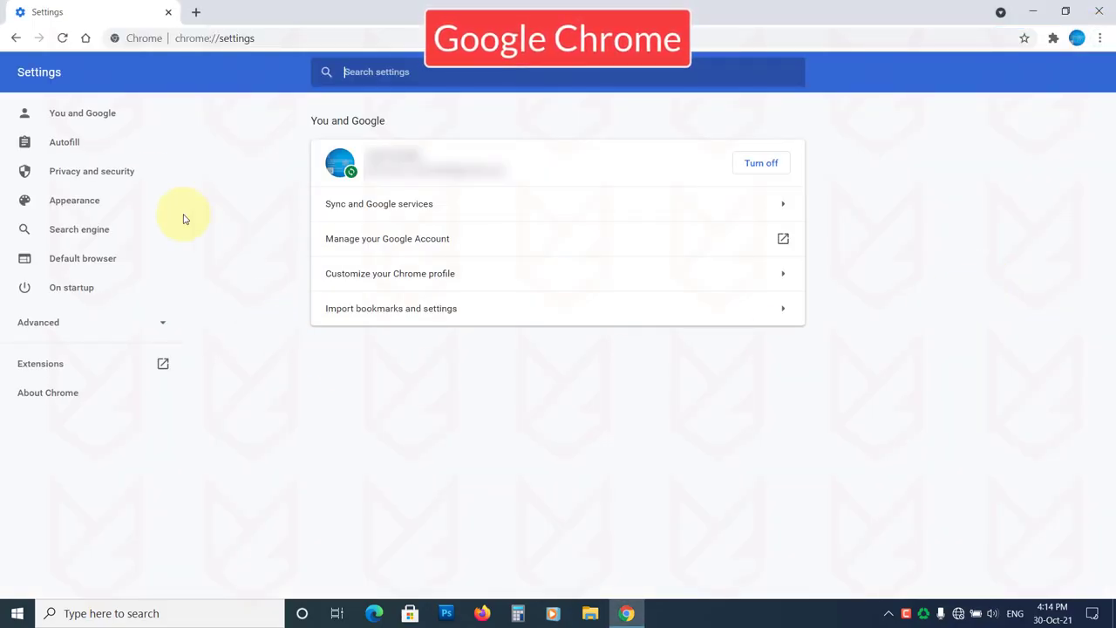
pyautogui.click(91, 171)
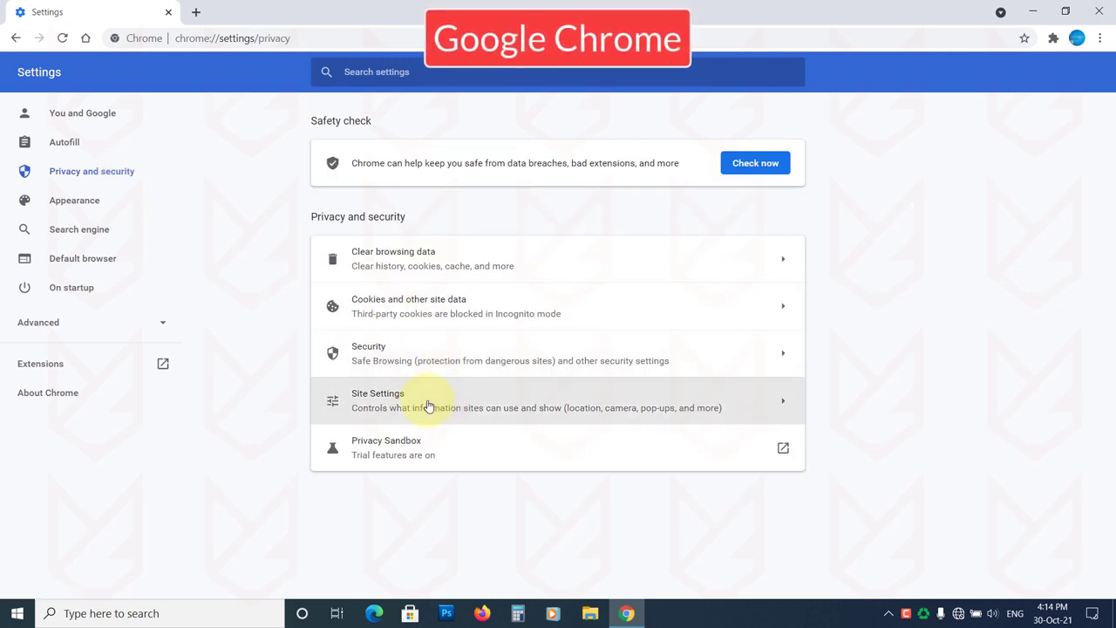
pyautogui.click(427, 400)
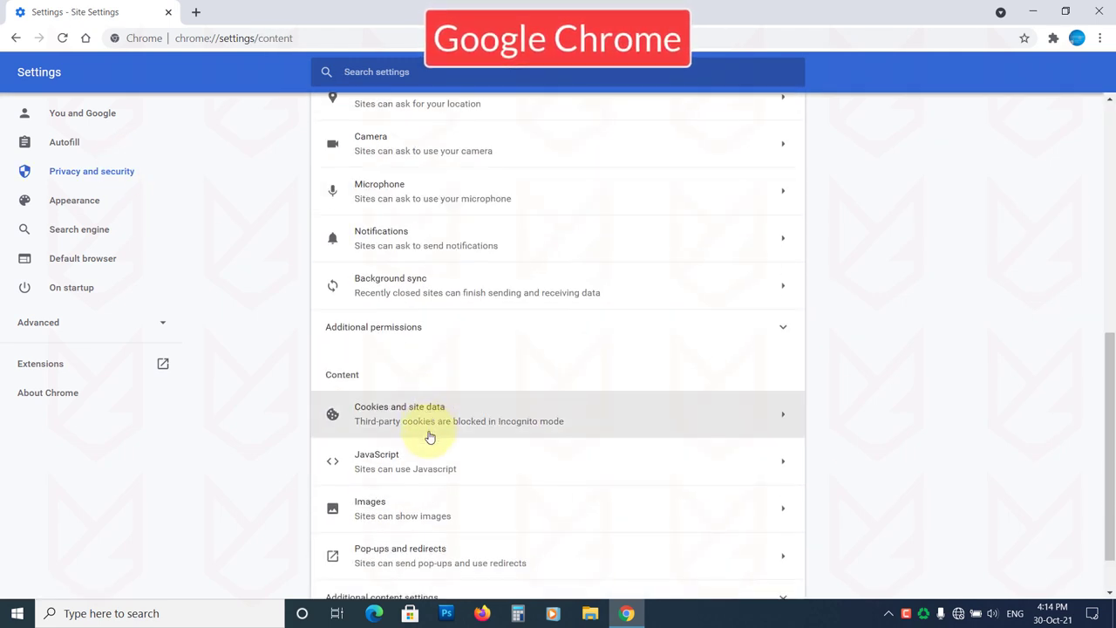
pyautogui.scroll(-3)
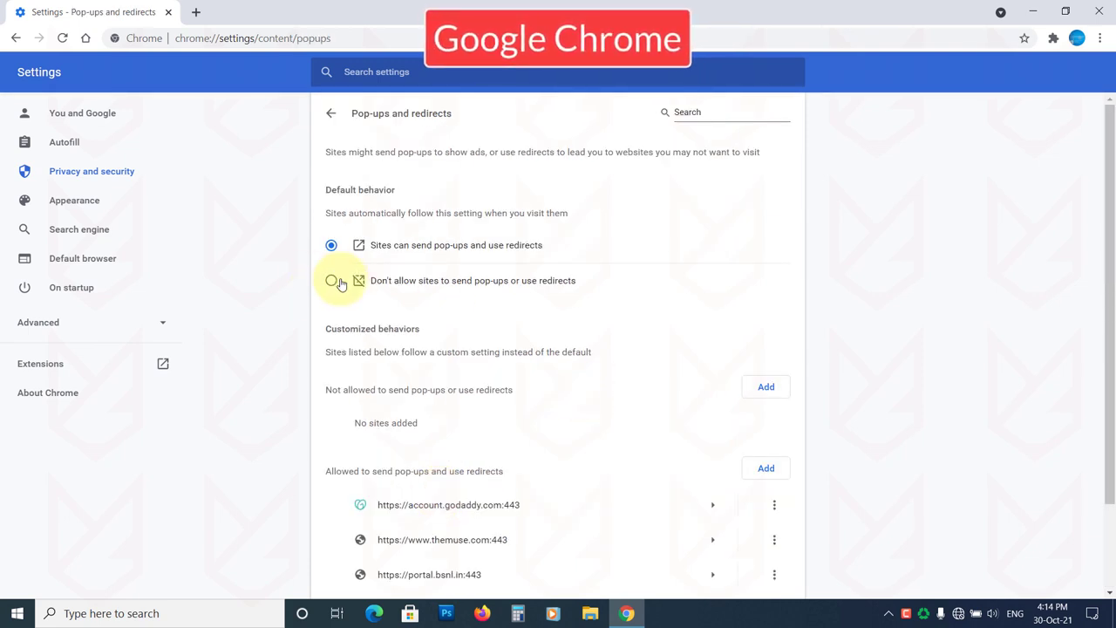
pyautogui.click(331, 279)
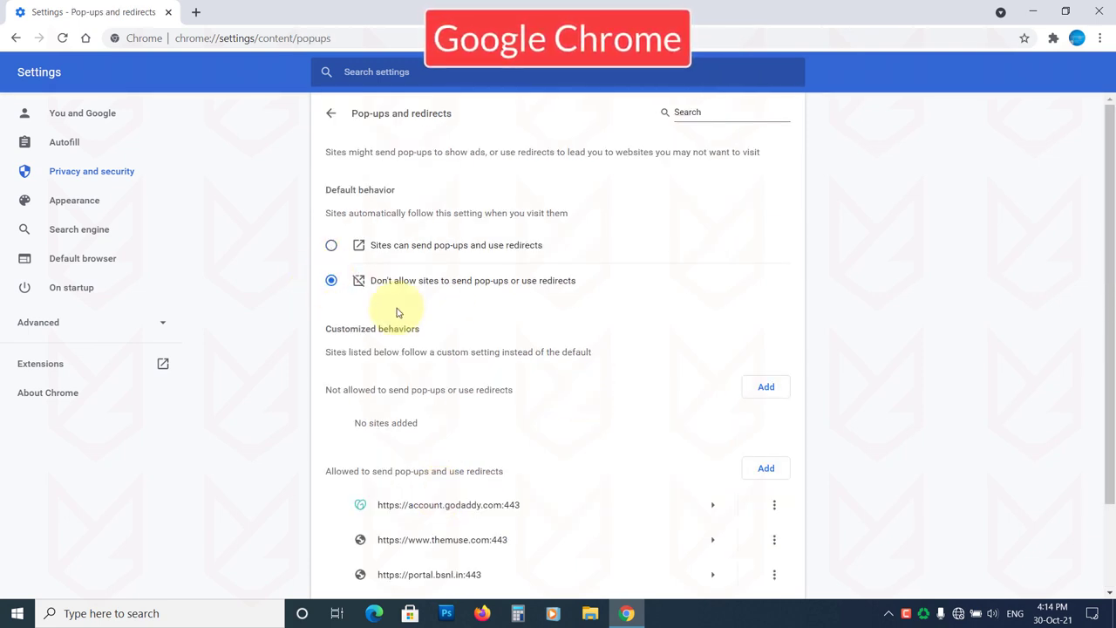
pyautogui.click(481, 614)
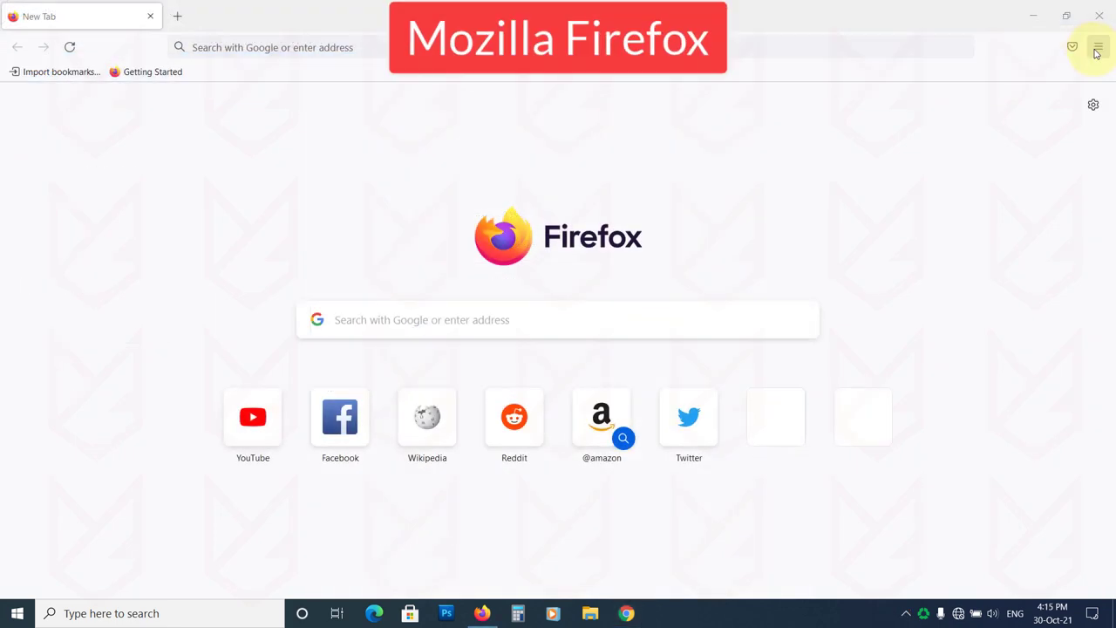
# - Tick 'Block pop-up windows' under Permissions in Firefox's Privacy & Security settings
pyautogui.click(1099, 47)
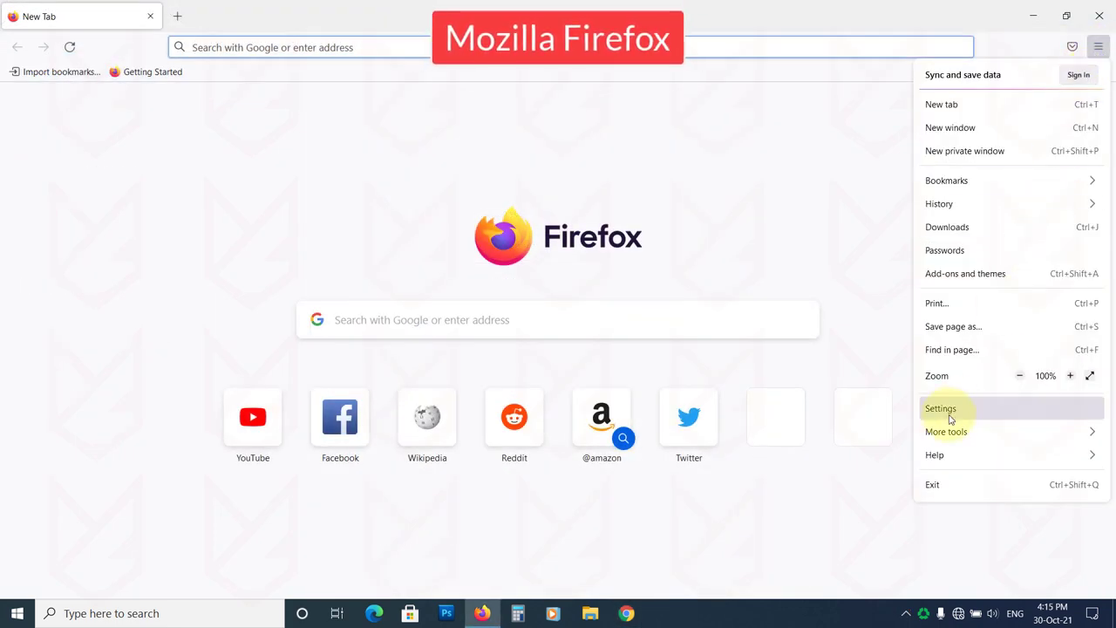
pyautogui.click(940, 408)
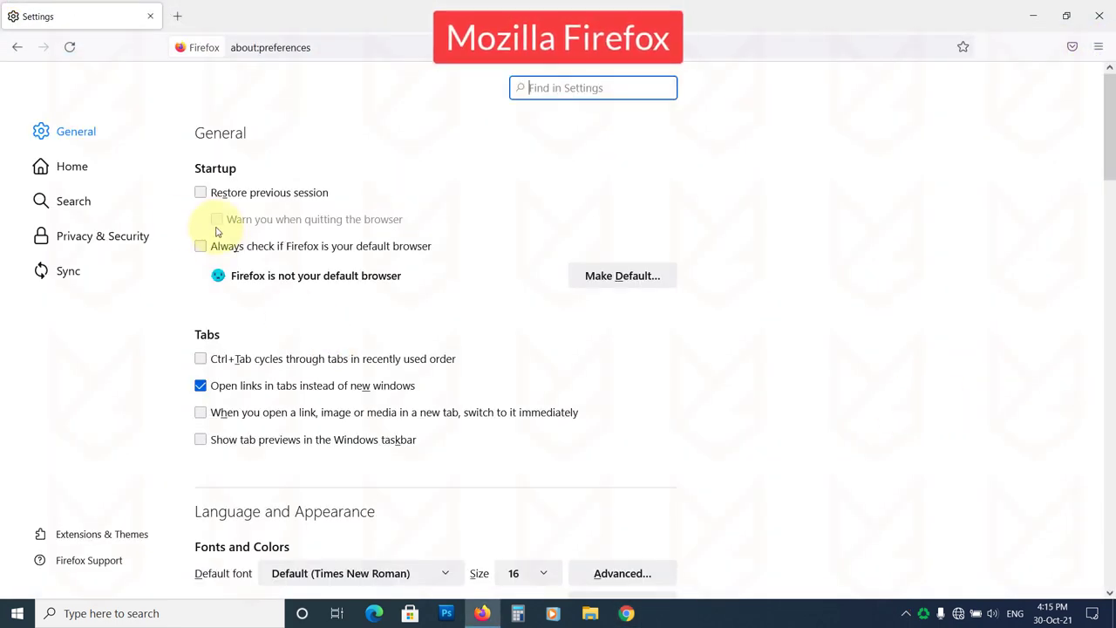
pyautogui.click(101, 236)
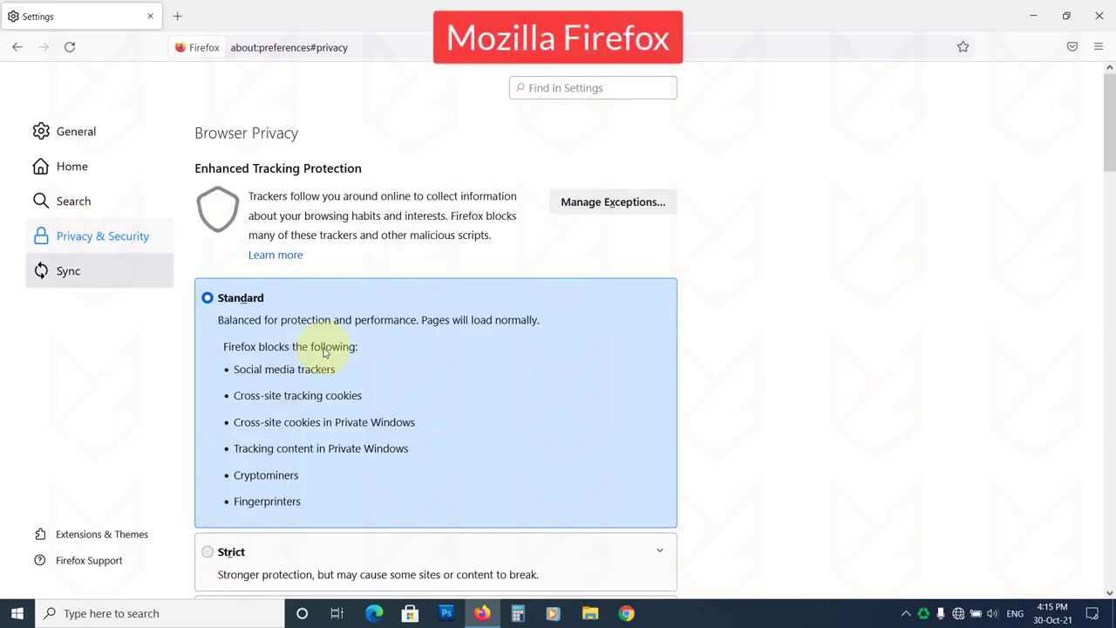
pyautogui.scroll(-3)
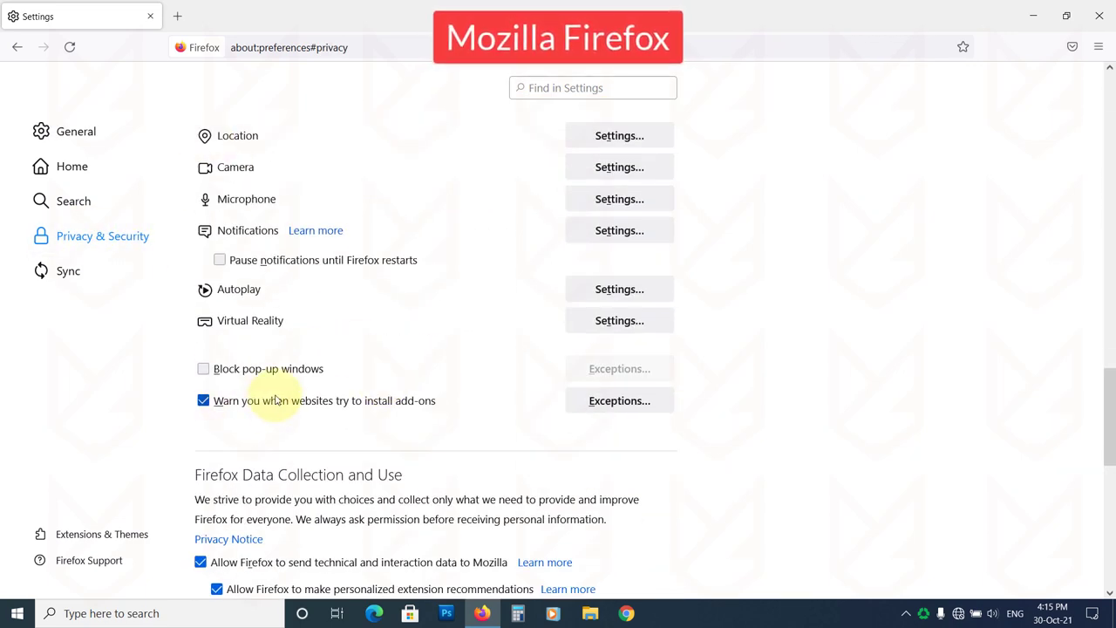
pyautogui.scroll(-3)
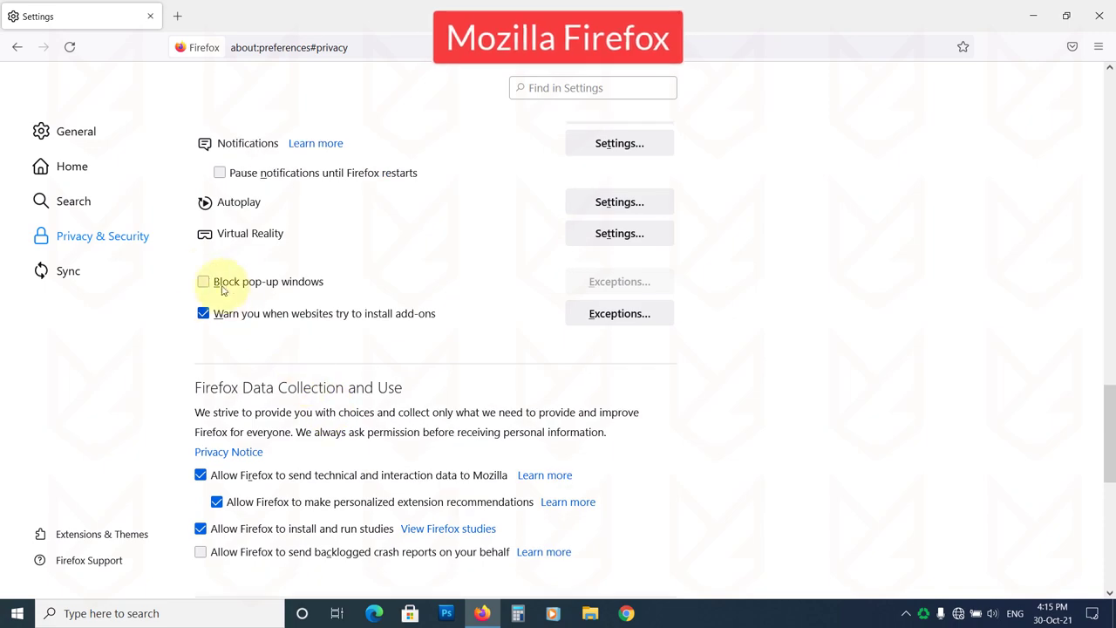
pyautogui.click(202, 281)
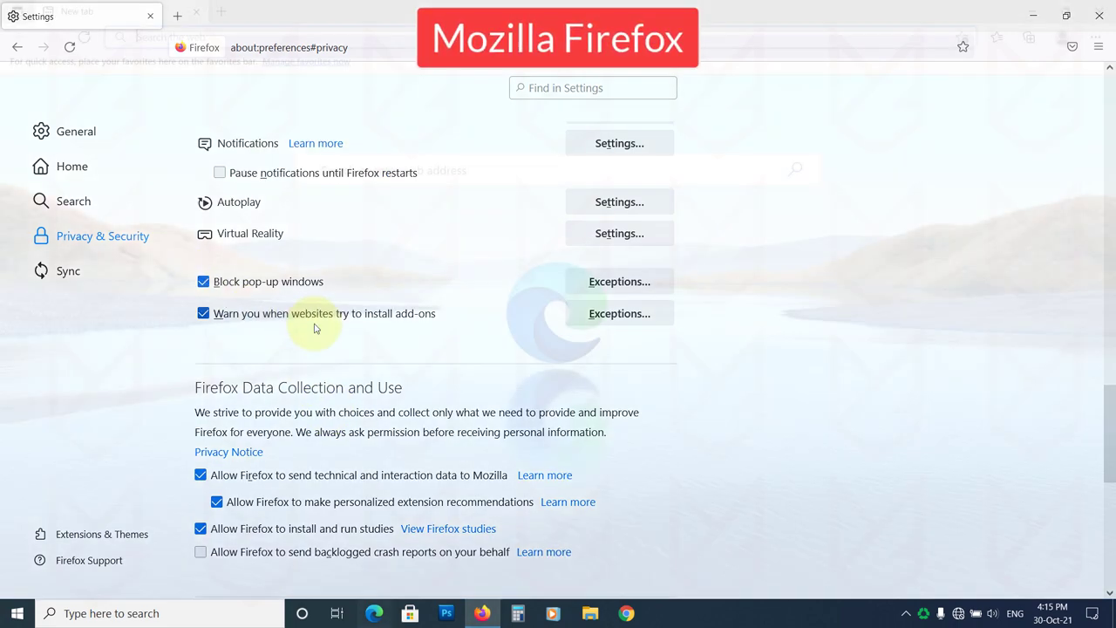
pyautogui.click(1095, 36)
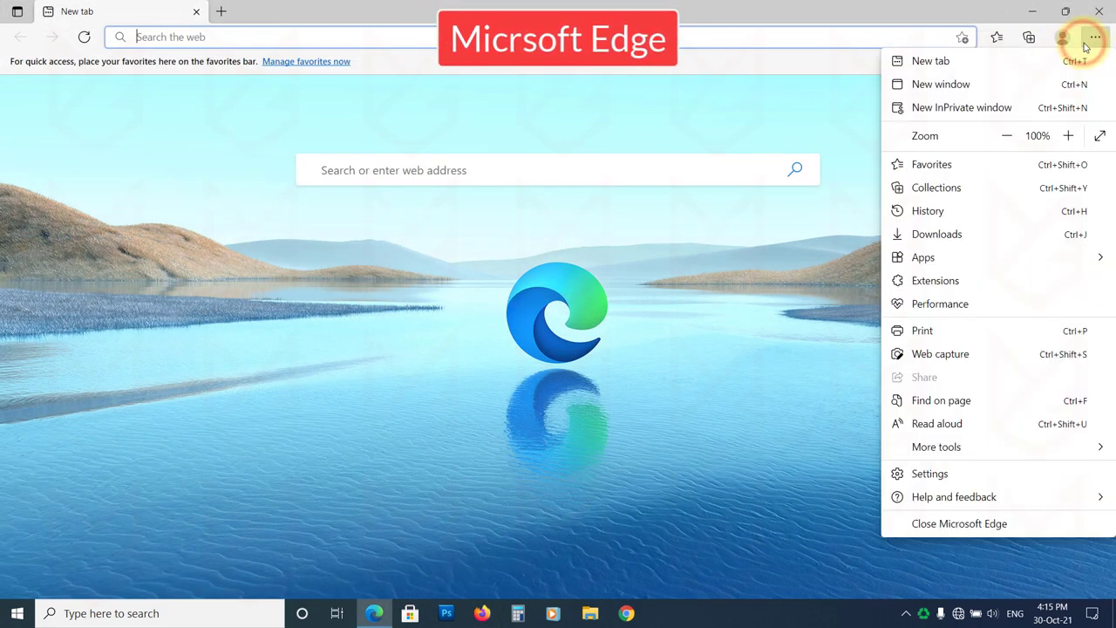
# - Reach the Pop-ups and redirects permission under Edge's Cookies and site permissions
pyautogui.click(930, 472)
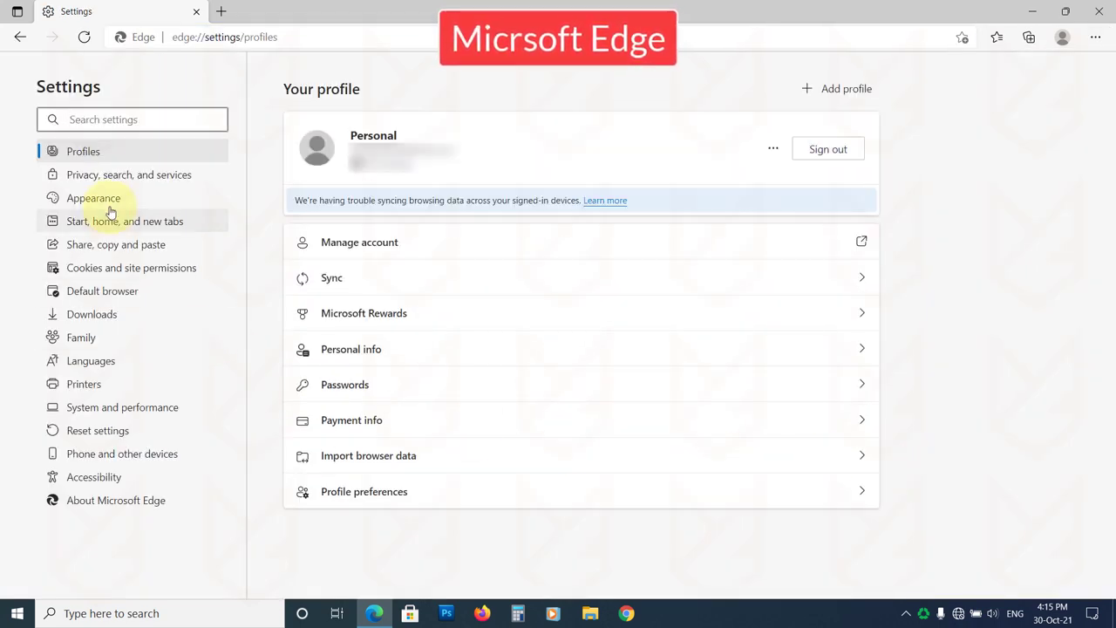
pyautogui.click(133, 268)
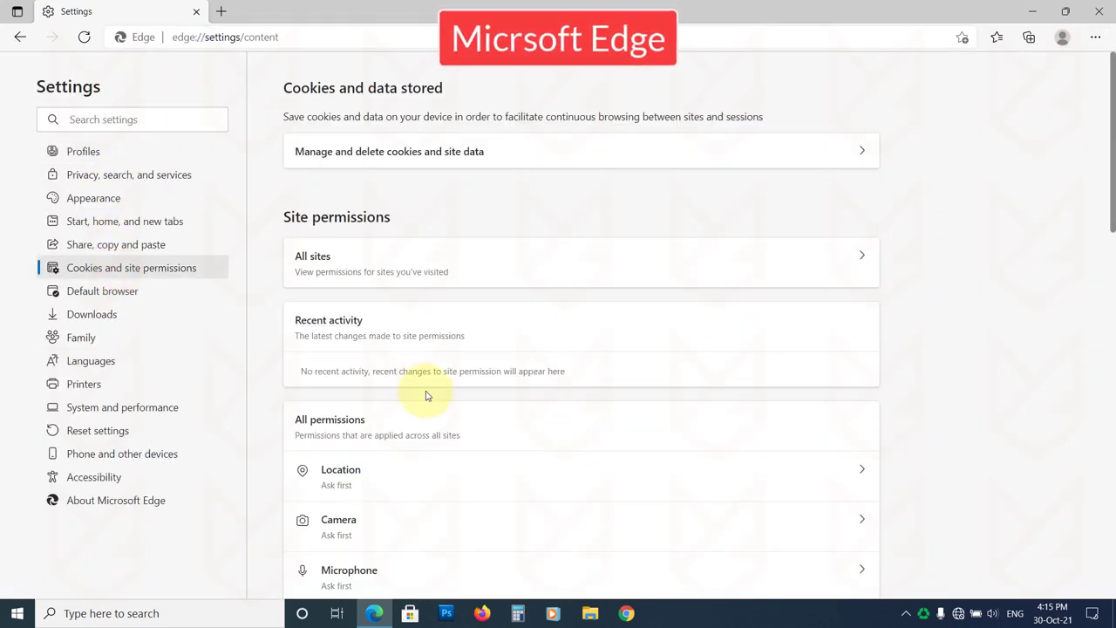
pyautogui.scroll(-3)
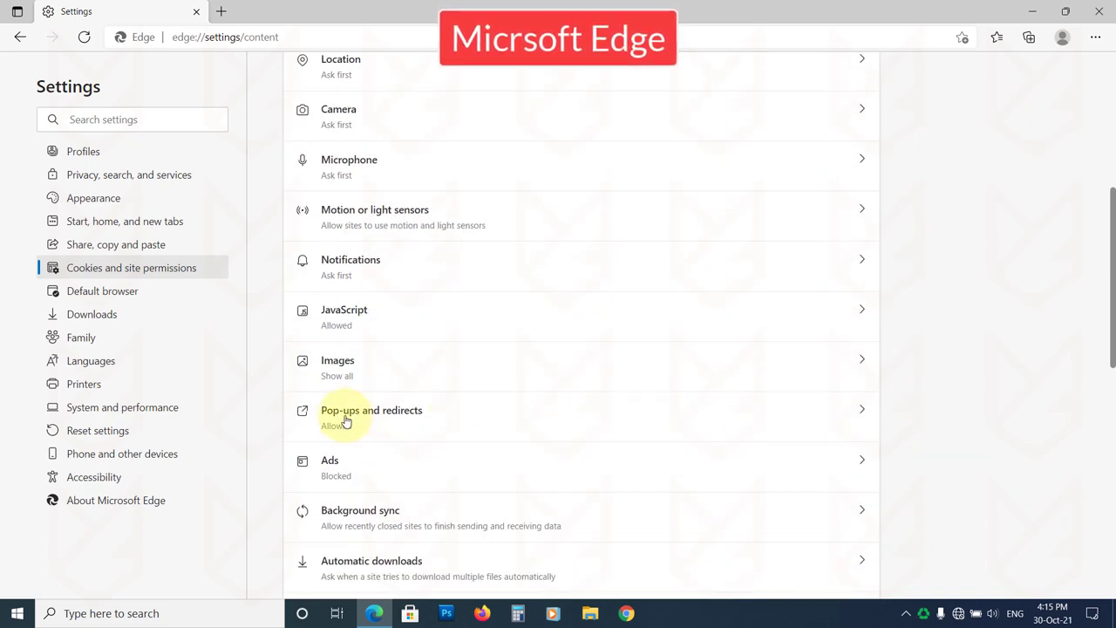
pyautogui.click(372, 410)
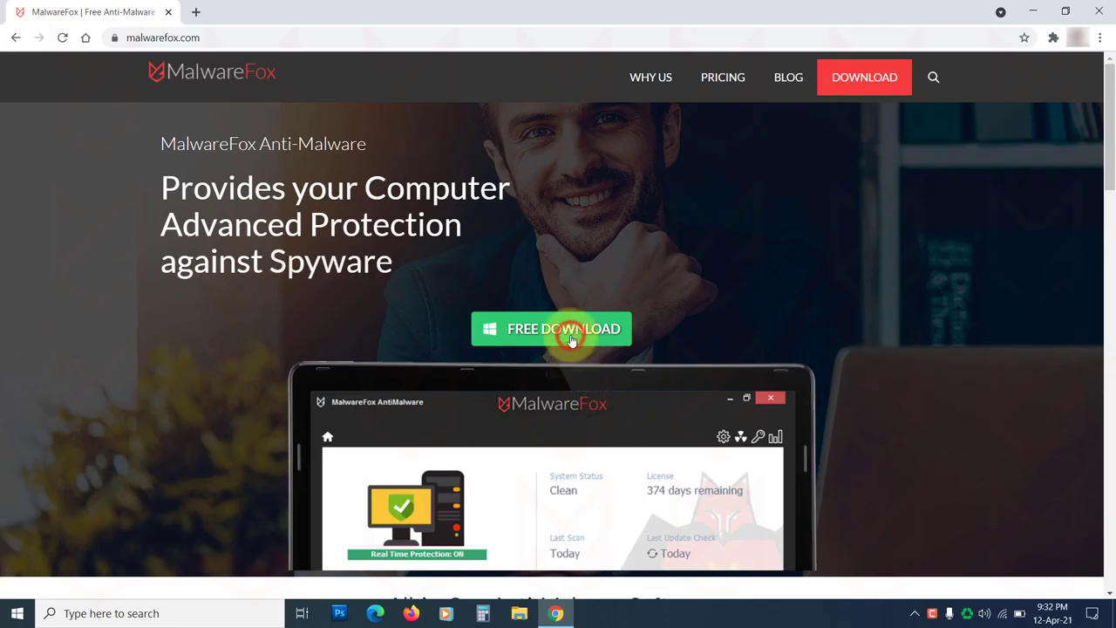
# - Download free MalwareFox from malwarefox.com, allow UAC, accept the license and install it
pyautogui.click(551, 328)
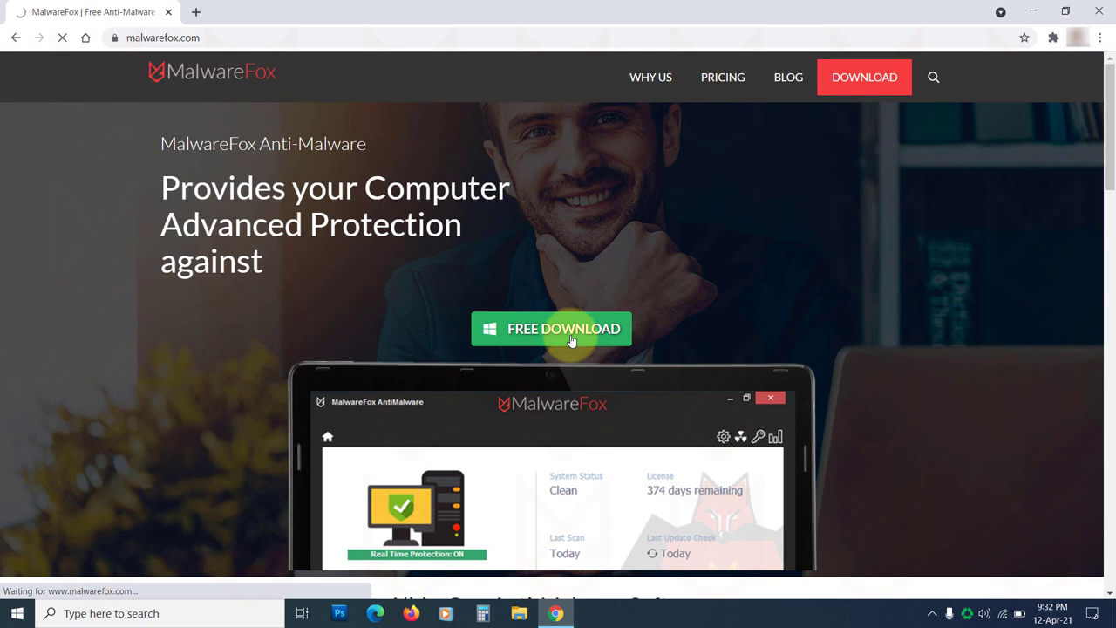
pyautogui.click(551, 328)
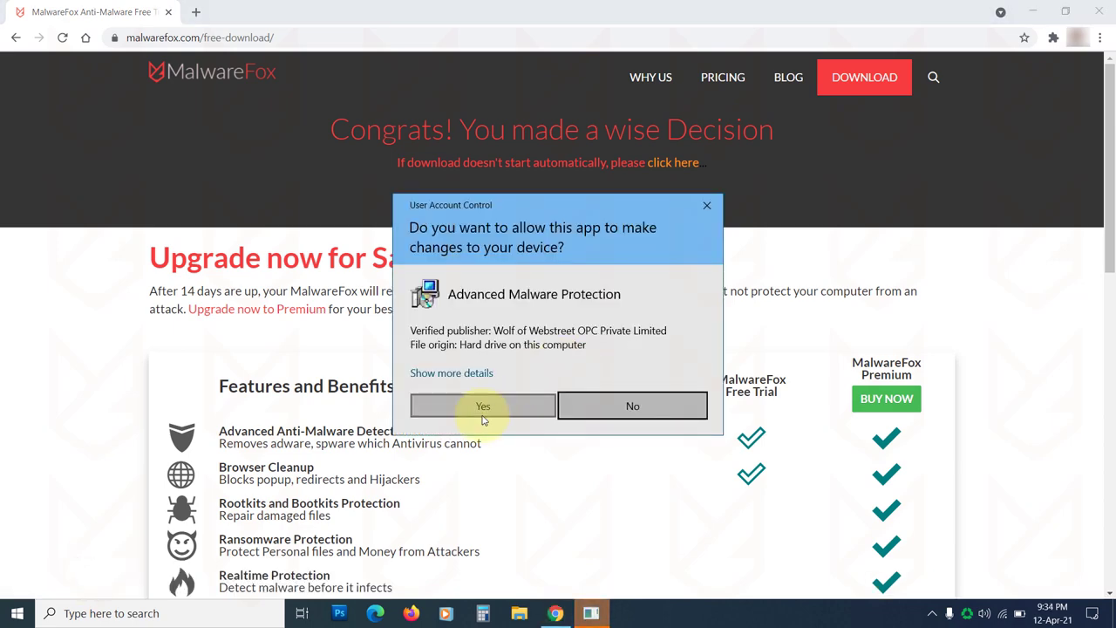
pyautogui.click(481, 405)
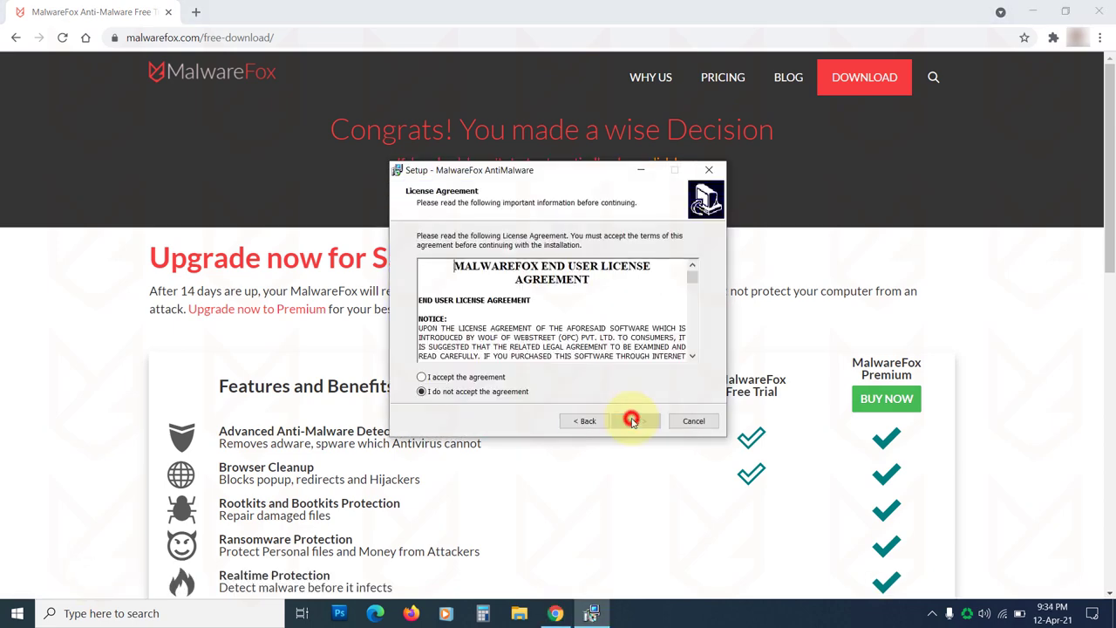
pyautogui.click(631, 420)
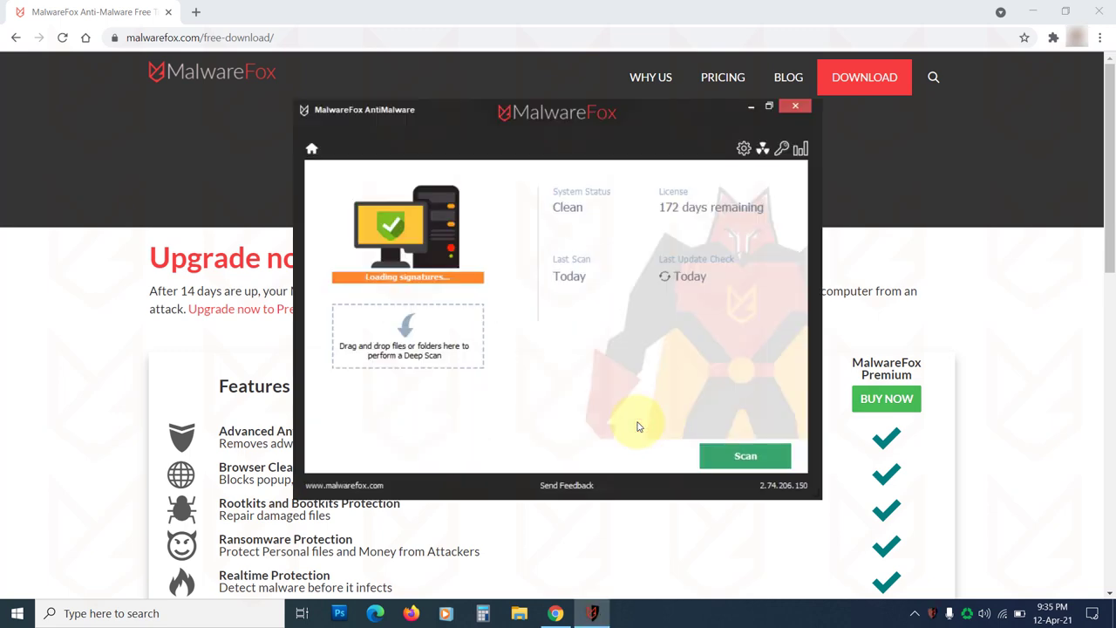
# - Run a System Scan and repair the 3 harmful objects it detects
pyautogui.click(747, 455)
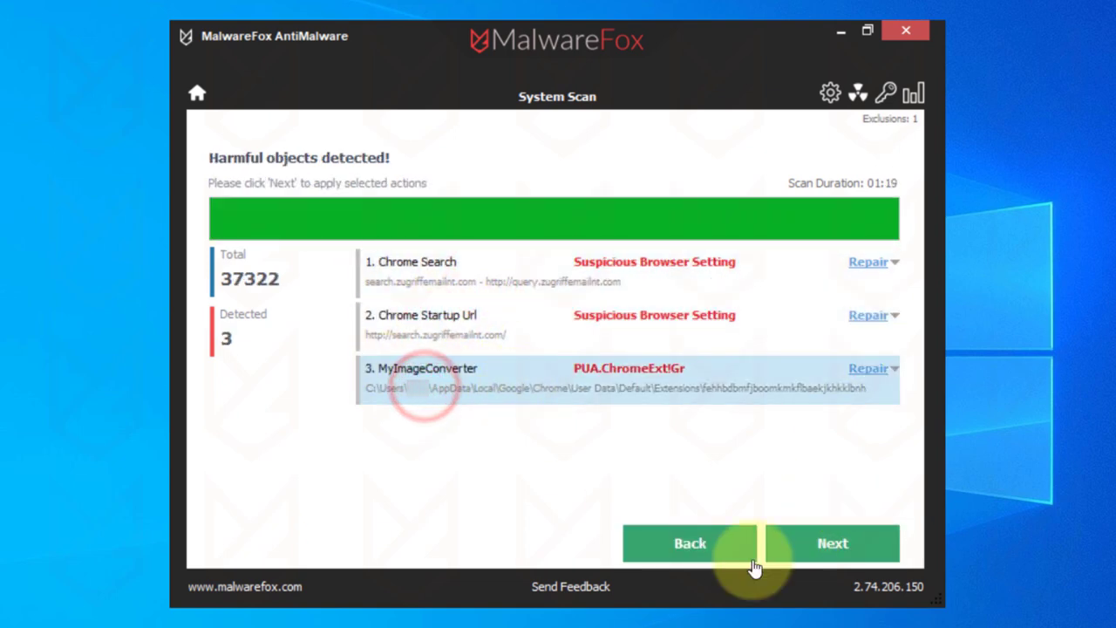
pyautogui.click(832, 542)
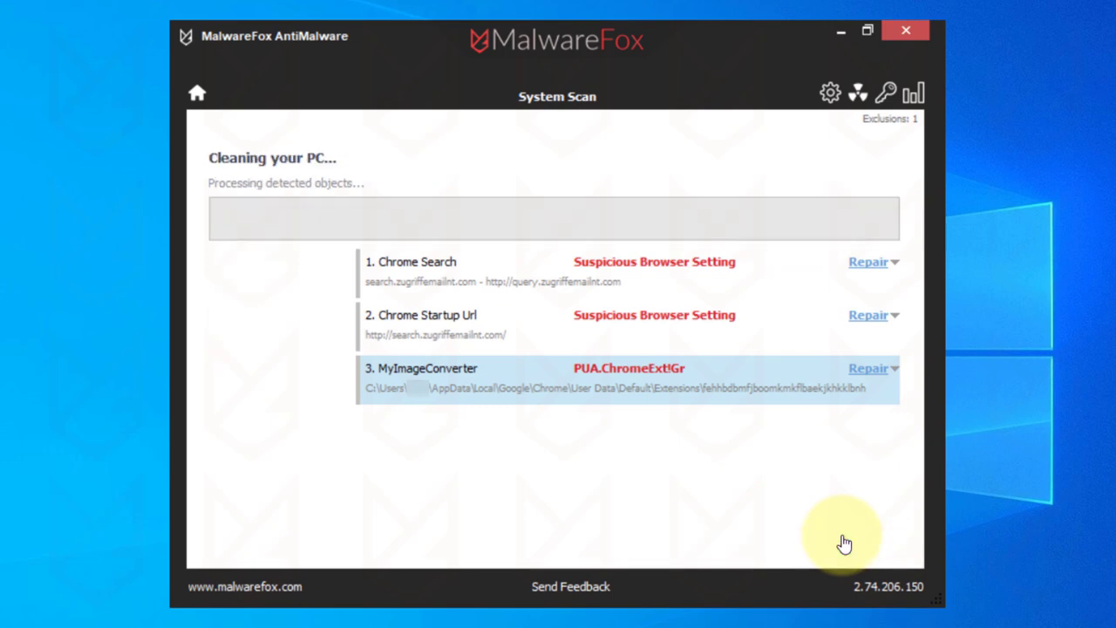